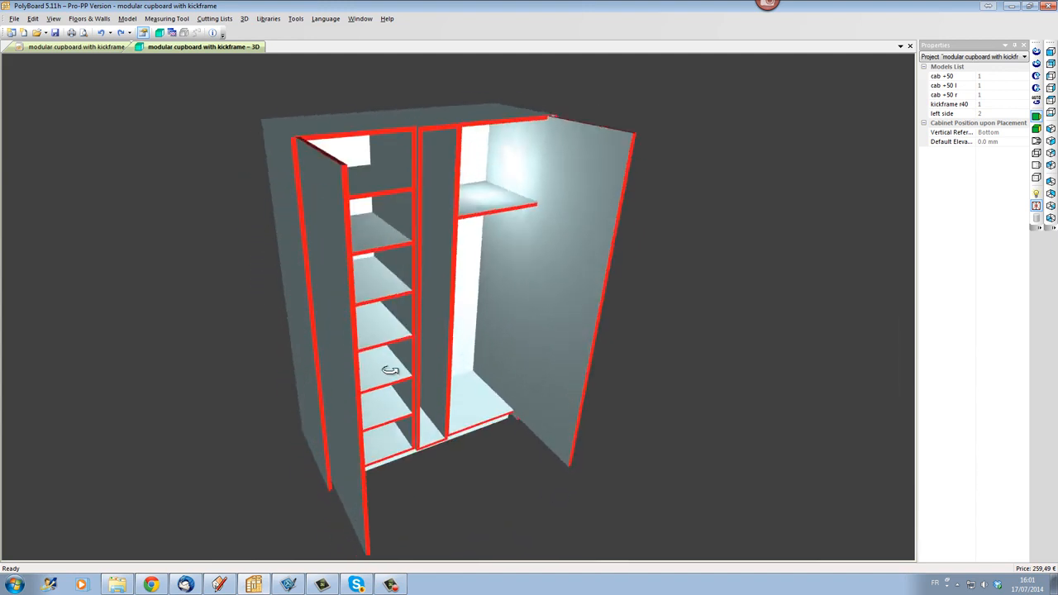
# Step: Orbit the 3D cupboard to view it more frontally
pyautogui.moveTo(390, 369); pyautogui.dragTo(449, 394)
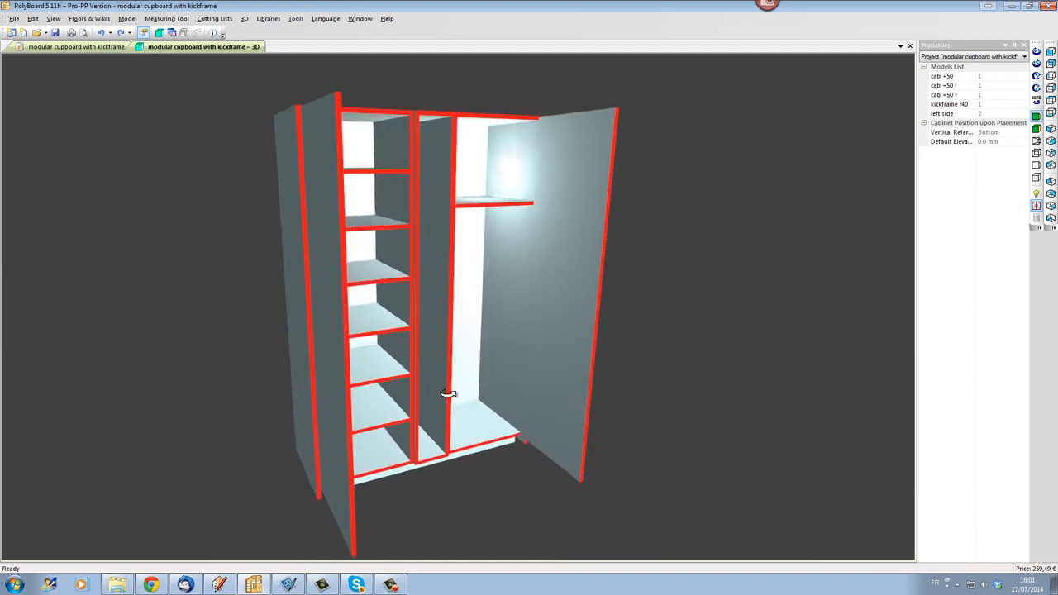
pyautogui.moveTo(449, 393); pyautogui.dragTo(467, 444)
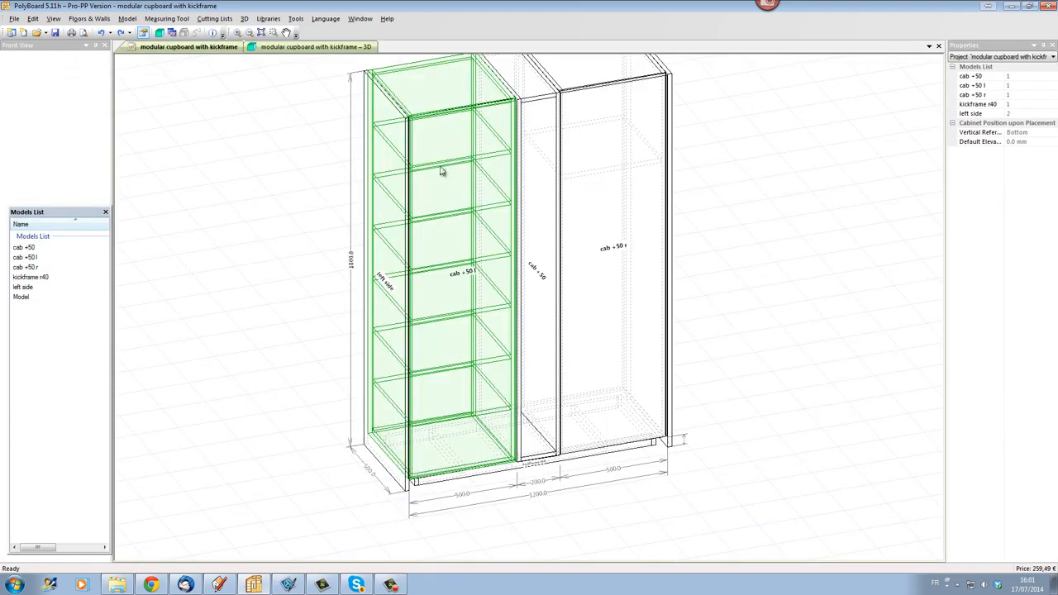
# Step: Check the dimensions of cab +50 l and cab +50 r, then return to the 3D render
pyautogui.click(533, 108)
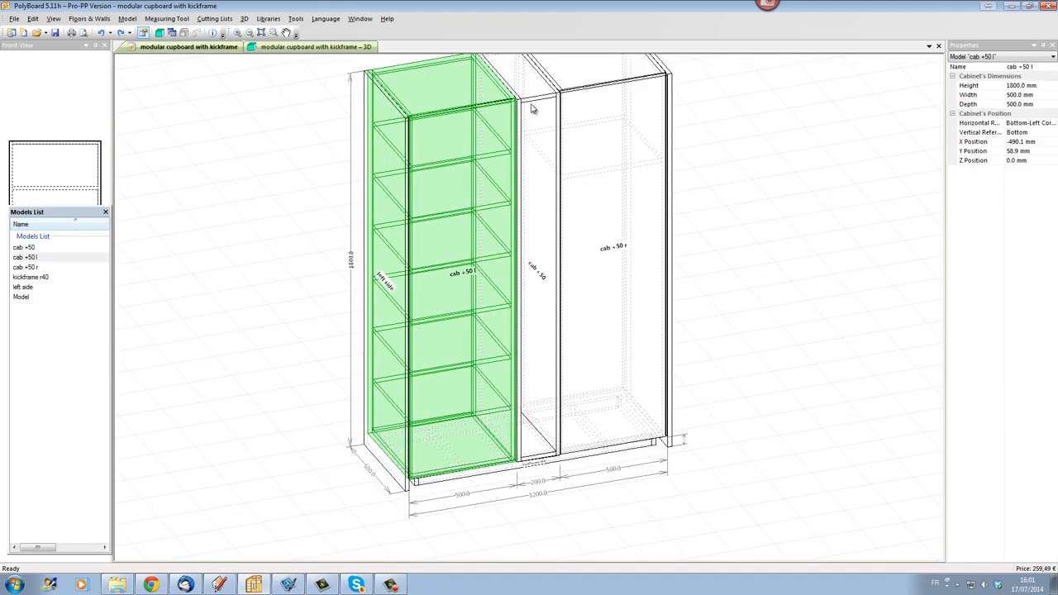
pyautogui.click(611, 248)
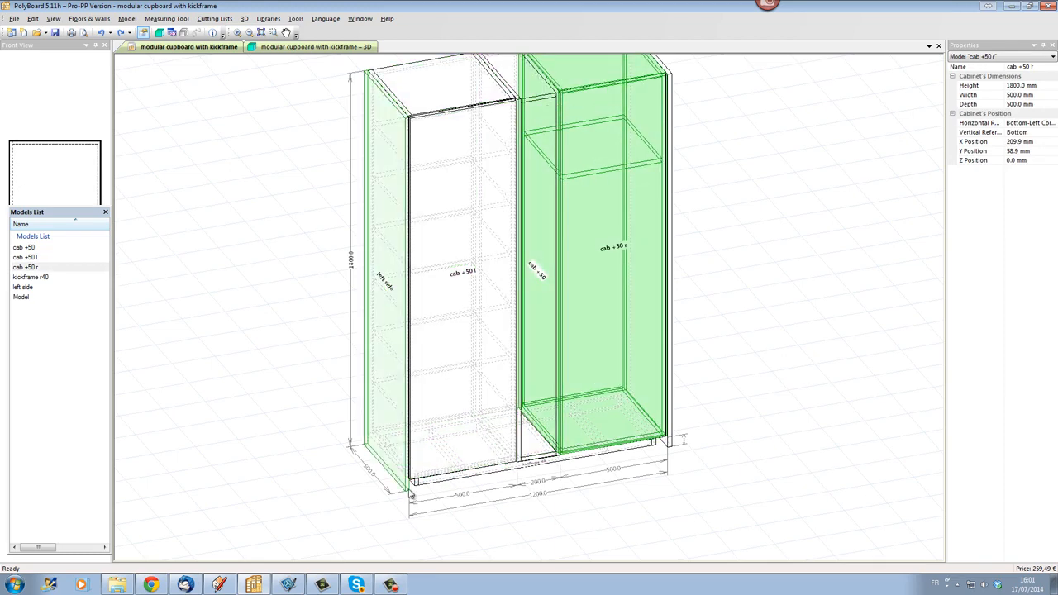
pyautogui.click(23, 287)
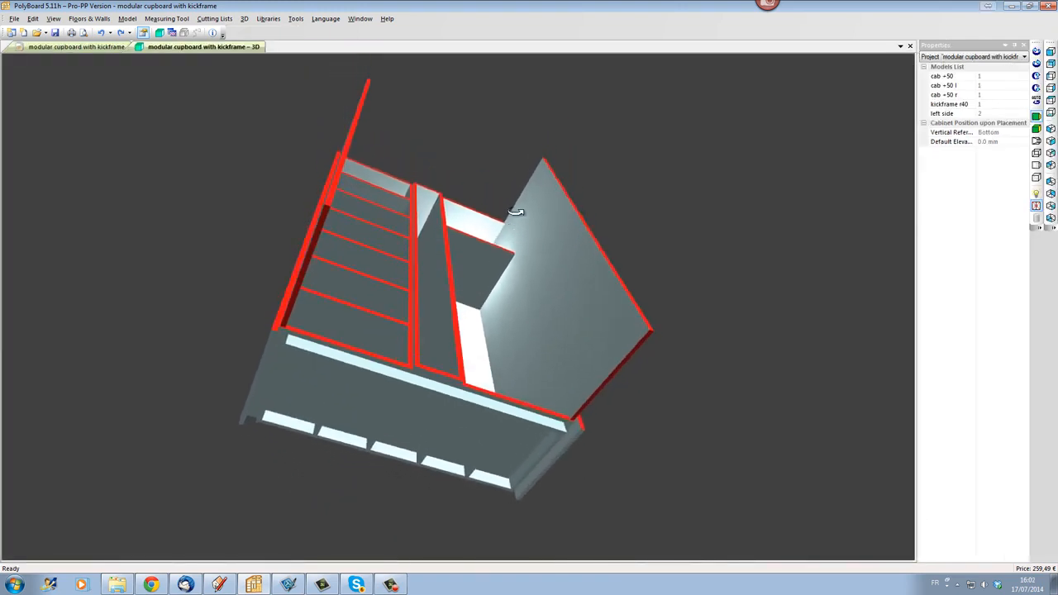
pyautogui.moveTo(514, 212); pyautogui.dragTo(498, 433)
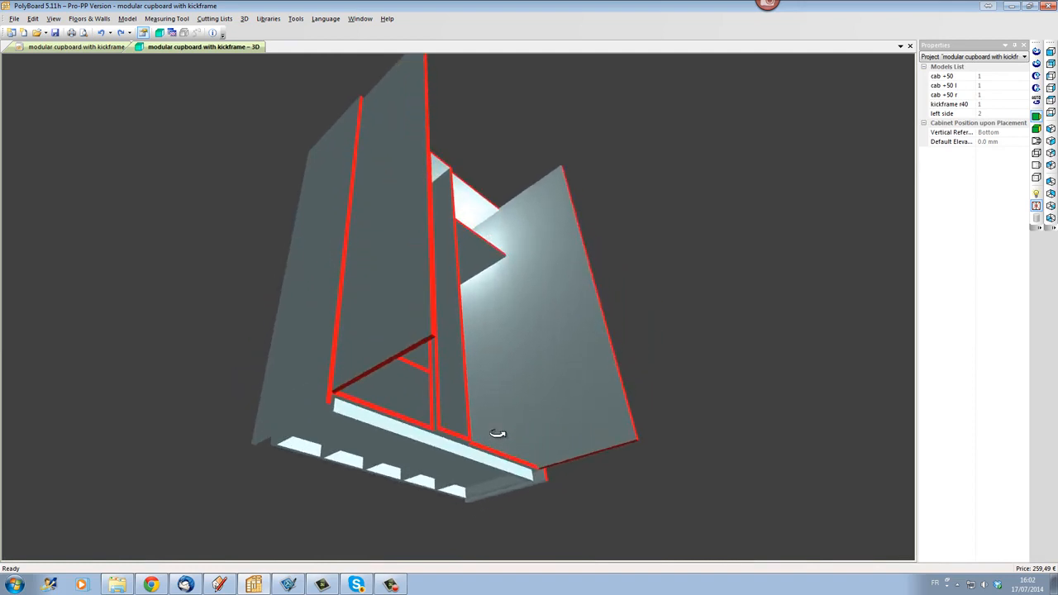
pyautogui.moveTo(498, 433); pyautogui.dragTo(365, 419)
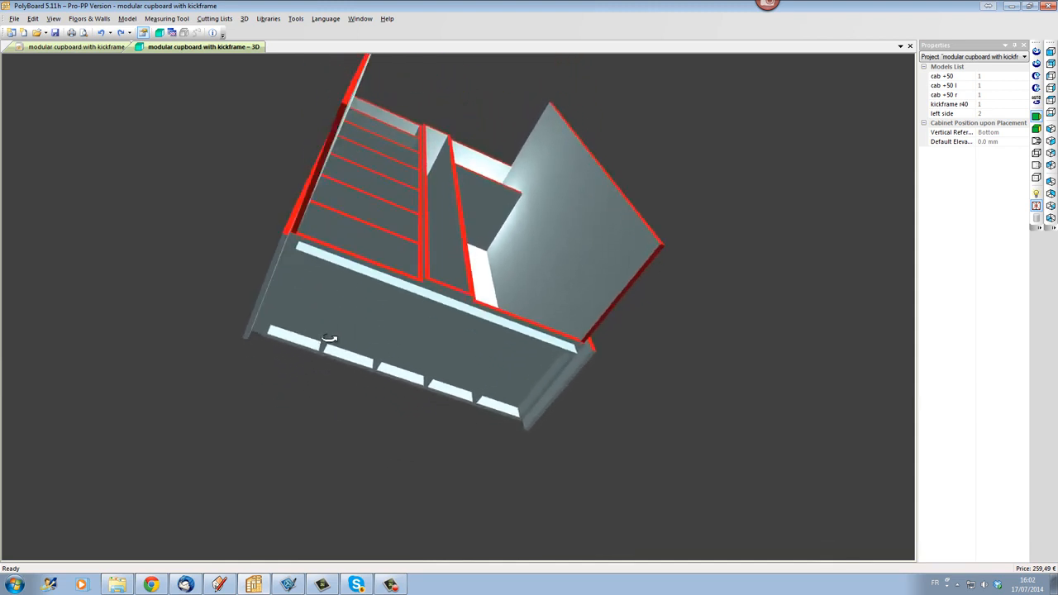
pyautogui.moveTo(331, 339); pyautogui.dragTo(442, 401)
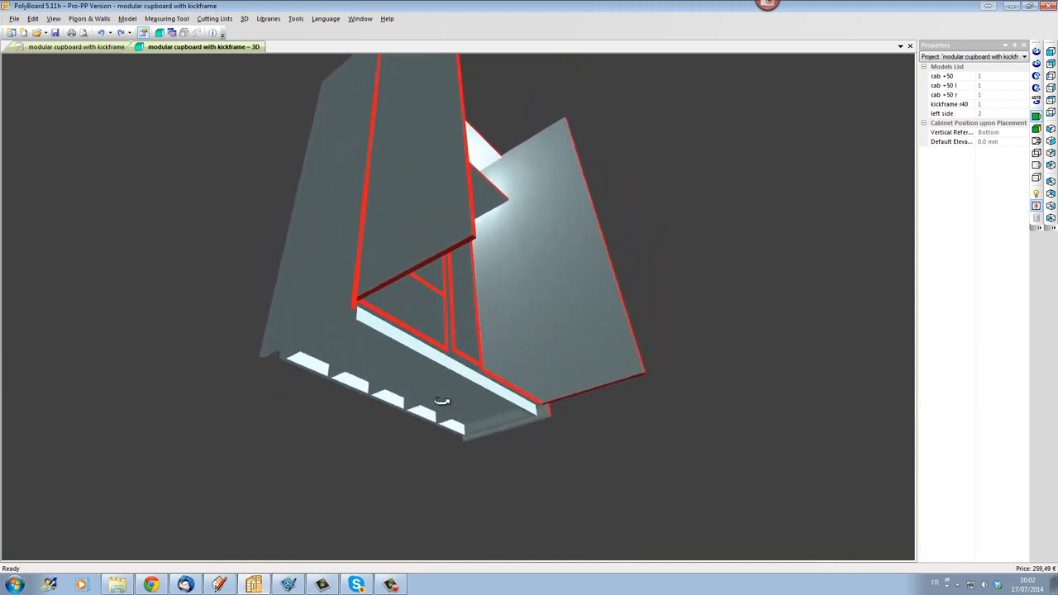
pyautogui.moveTo(442, 401); pyautogui.dragTo(405, 376)
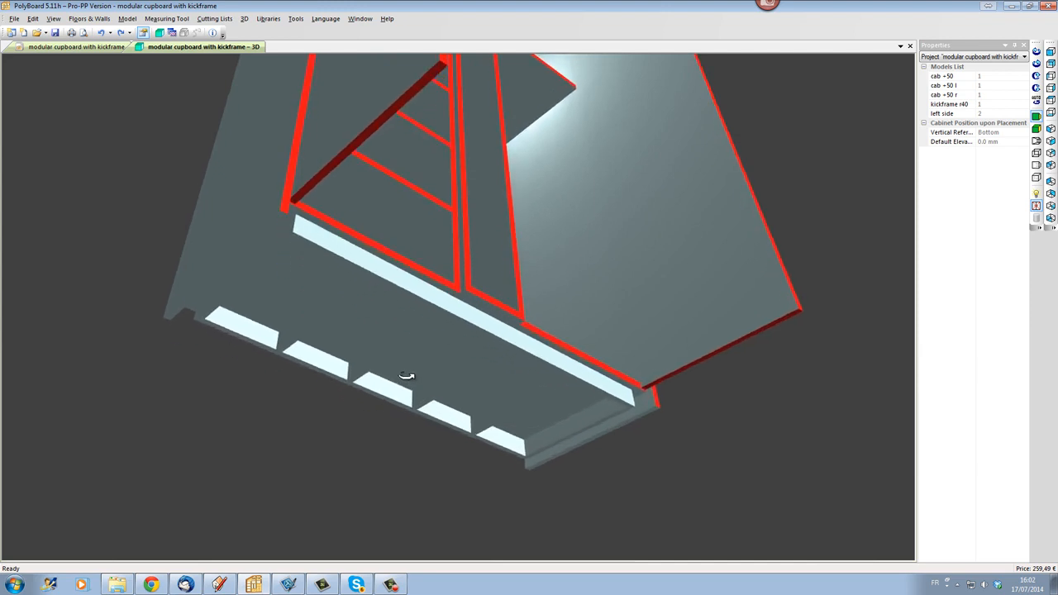
pyautogui.moveTo(407, 376); pyautogui.dragTo(393, 393)
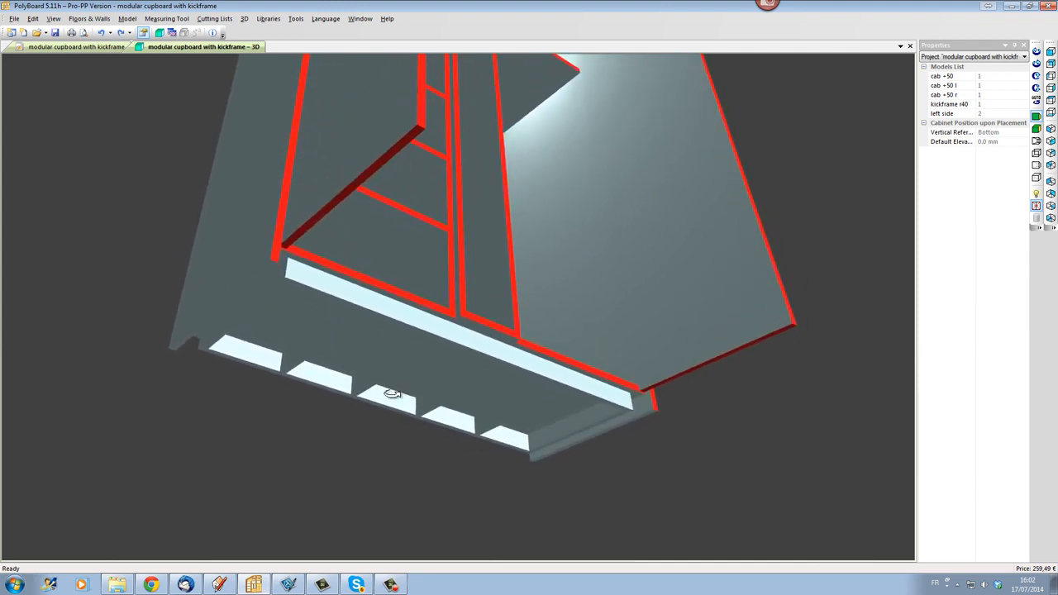
pyautogui.moveTo(392, 392); pyautogui.dragTo(361, 423)
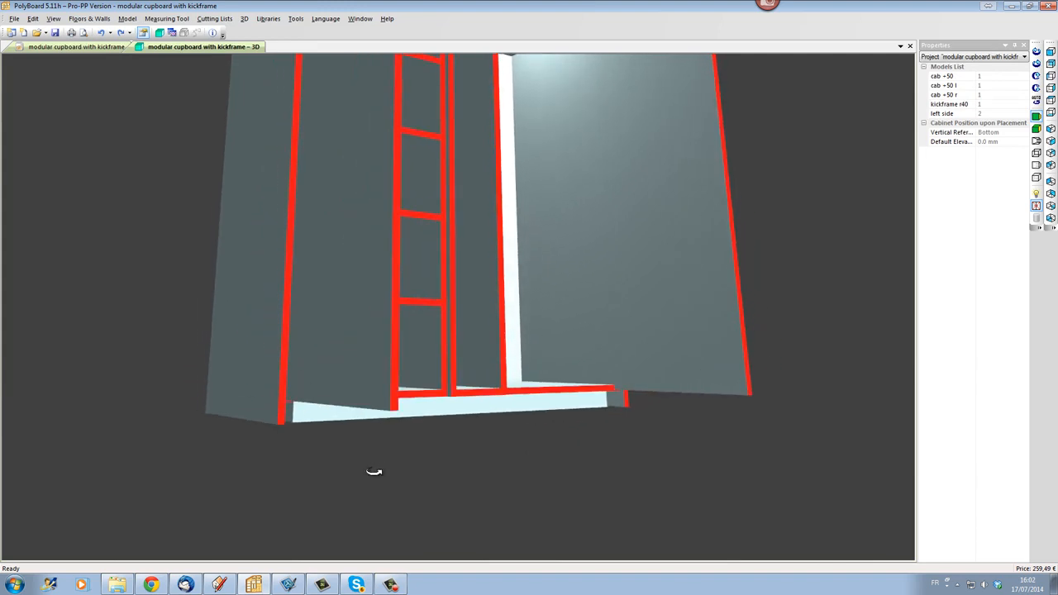
pyautogui.moveTo(374, 471); pyautogui.dragTo(269, 428)
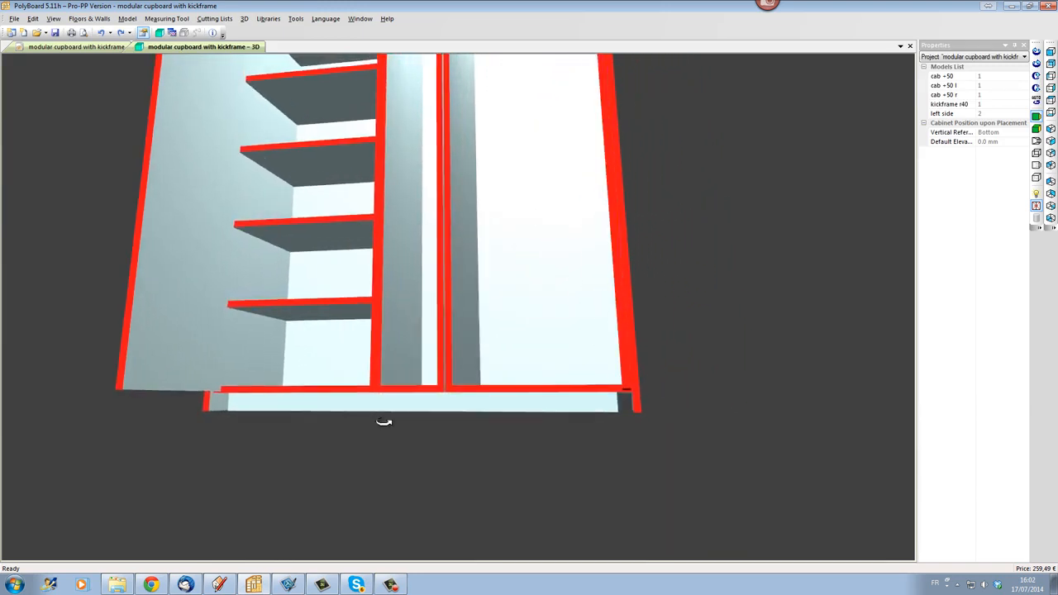
pyautogui.moveTo(384, 421); pyautogui.dragTo(620, 409)
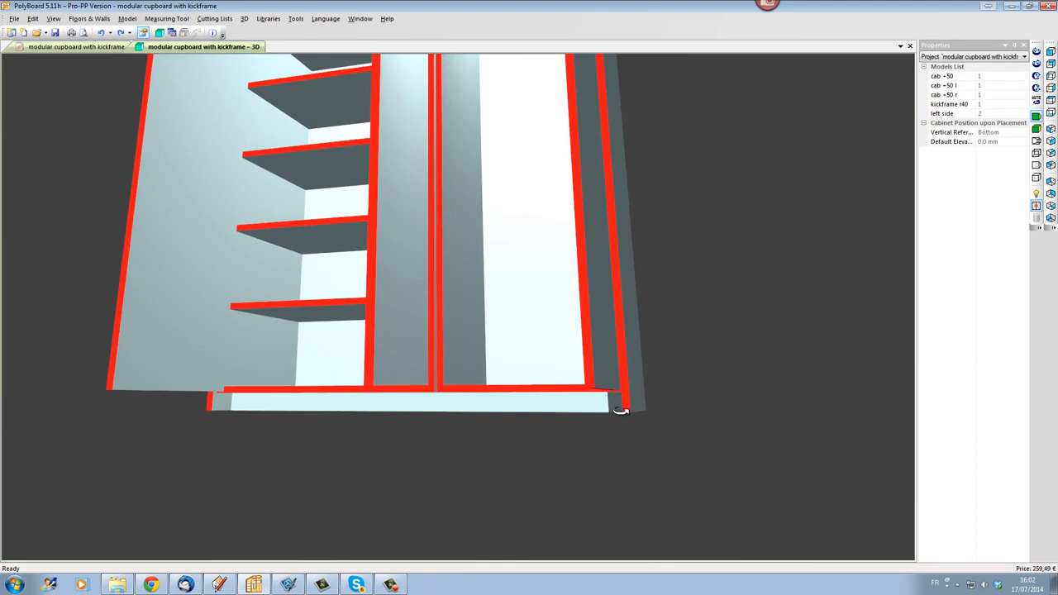
pyautogui.moveTo(624, 410); pyautogui.dragTo(647, 415)
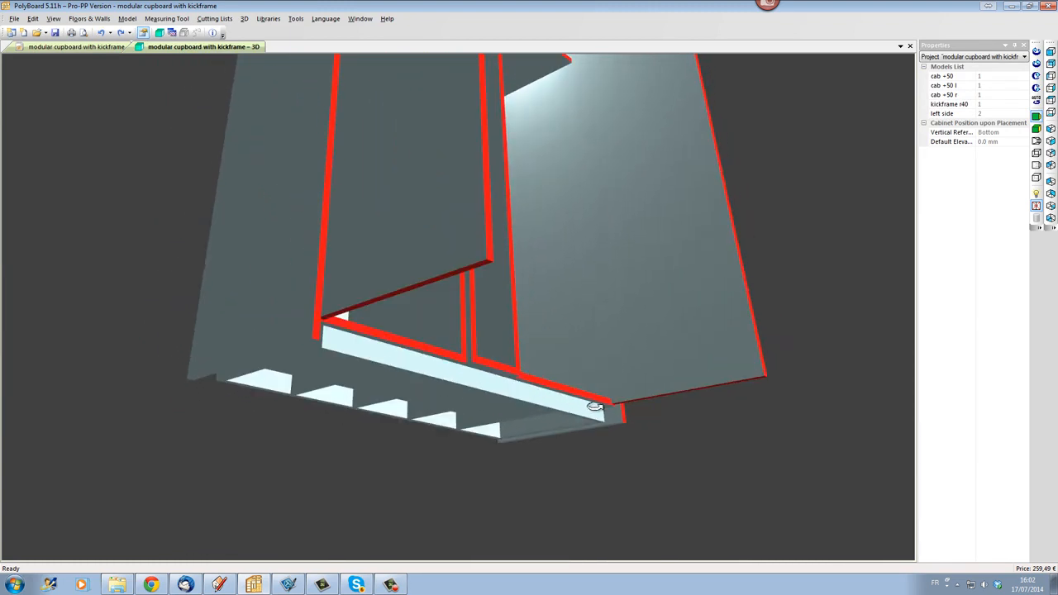
pyautogui.moveTo(595, 405); pyautogui.dragTo(328, 382)
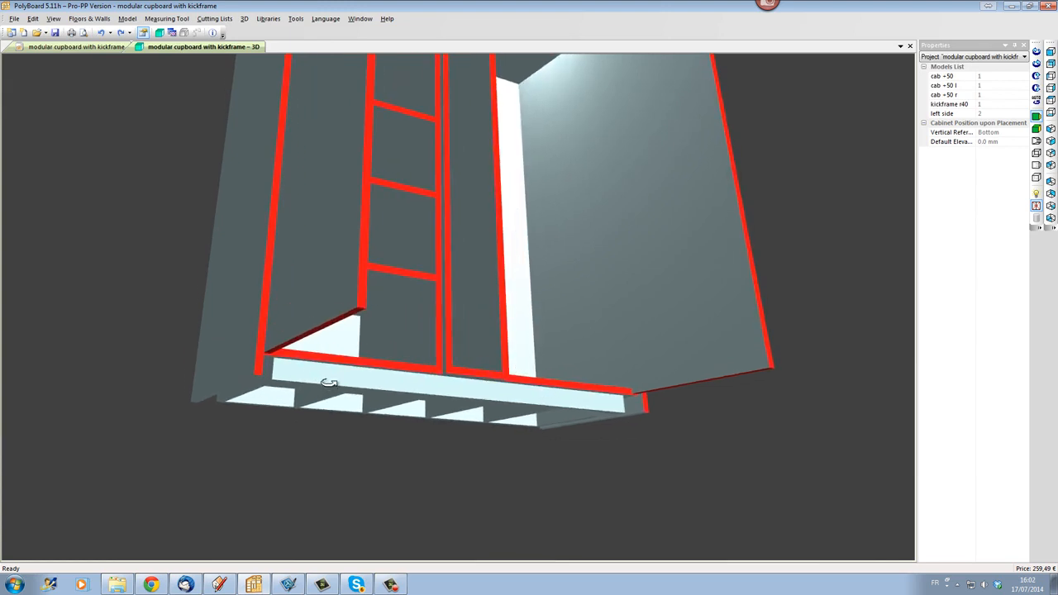
pyautogui.moveTo(348, 400)
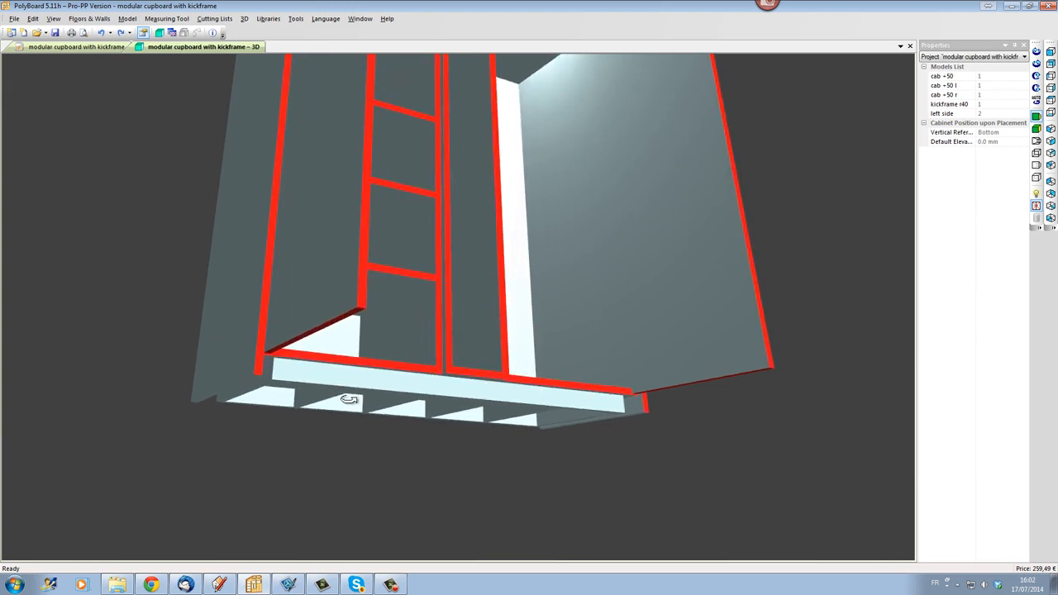
pyautogui.moveTo(347, 401); pyautogui.dragTo(268, 425)
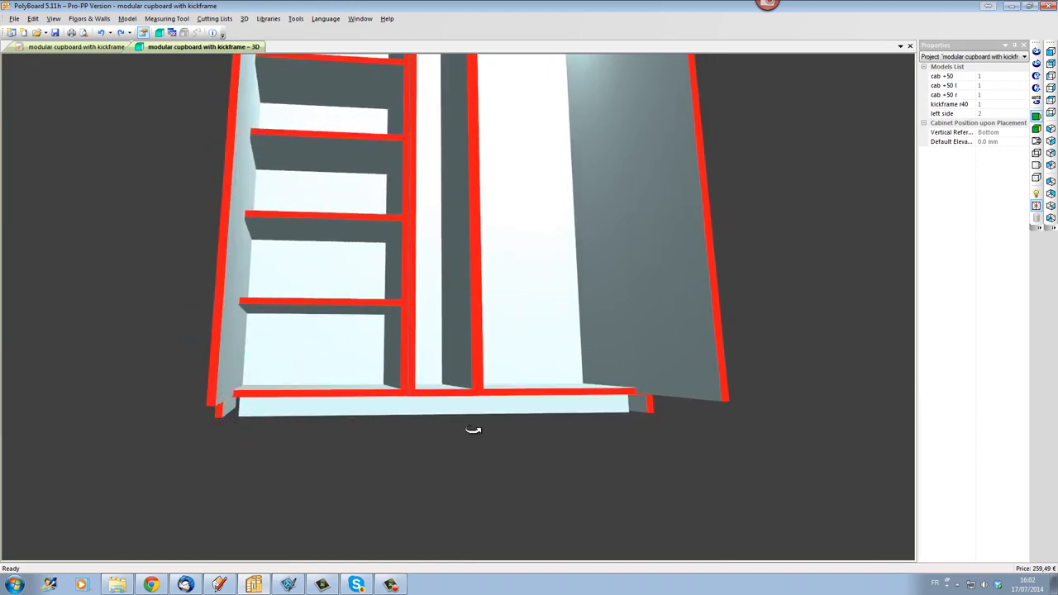
pyautogui.moveTo(473, 429); pyautogui.dragTo(596, 464)
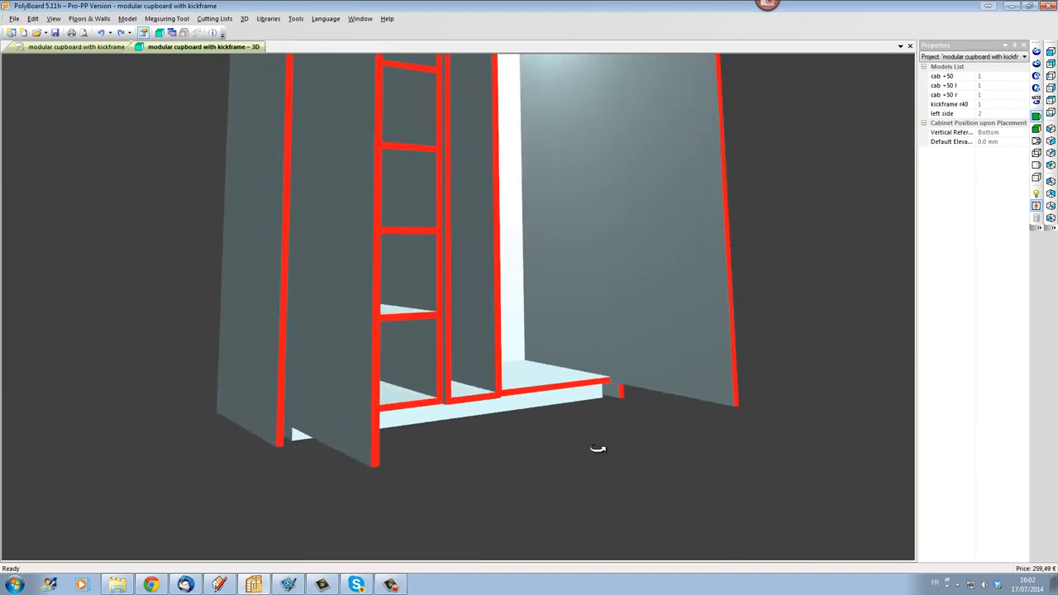
pyautogui.moveTo(118, 121)
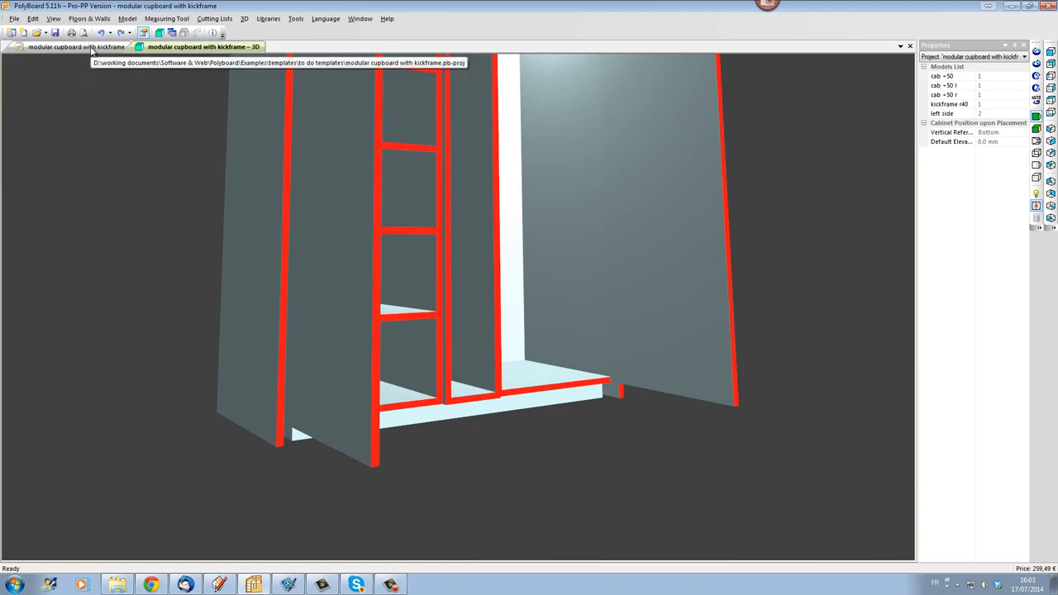
# Step: Open the kickframe r40 model on its own from the Models List
pyautogui.click(75, 46)
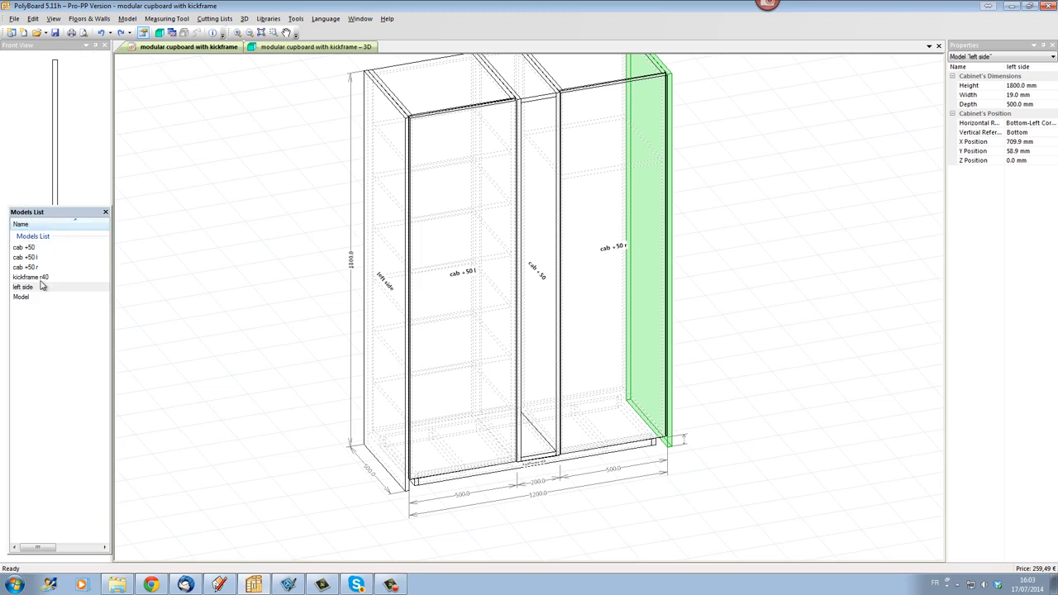
pyautogui.click(30, 276)
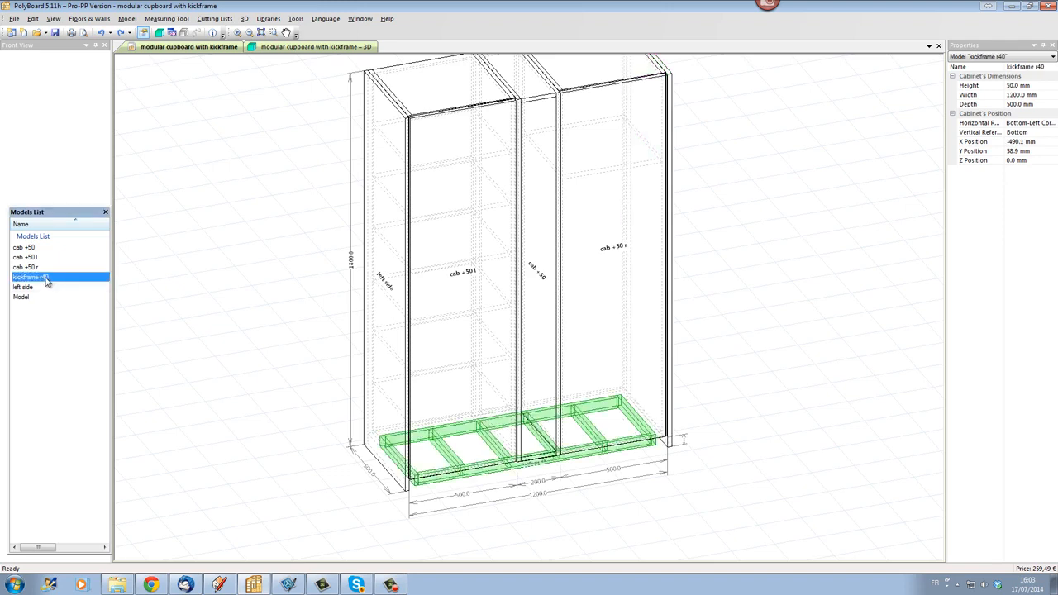
pyautogui.doubleClick(29, 277)
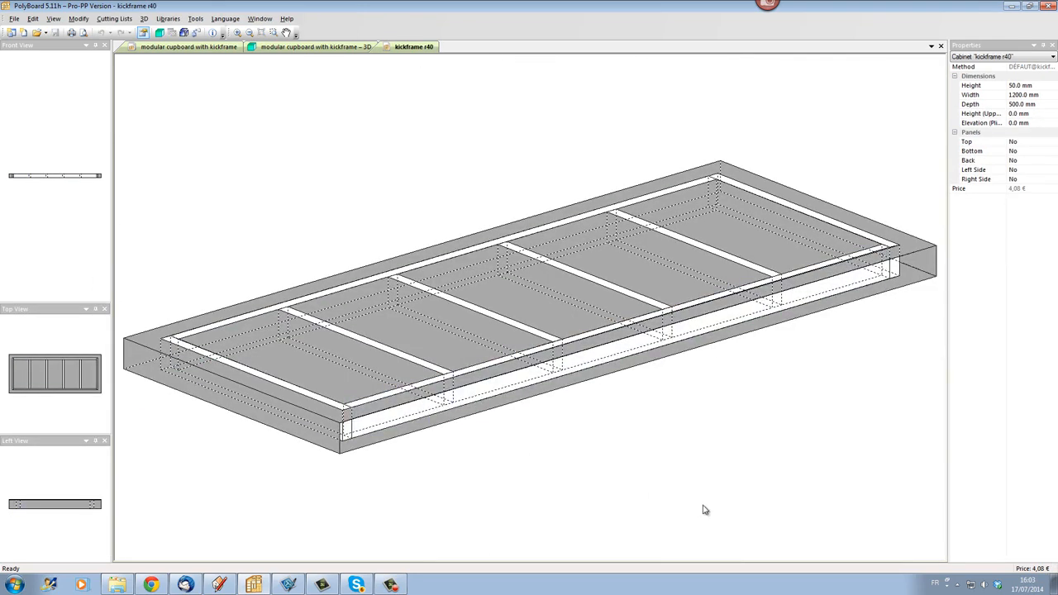
pyautogui.moveTo(708, 510)
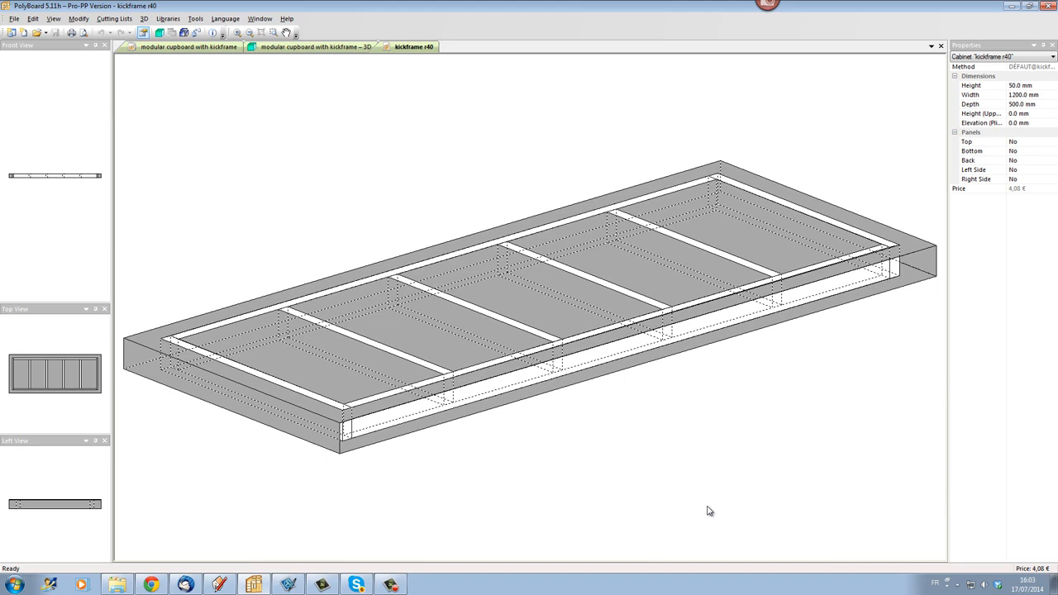
# Step: Inspect the middle bay, then select the narrow front zone of the kickframe
pyautogui.click(537, 298)
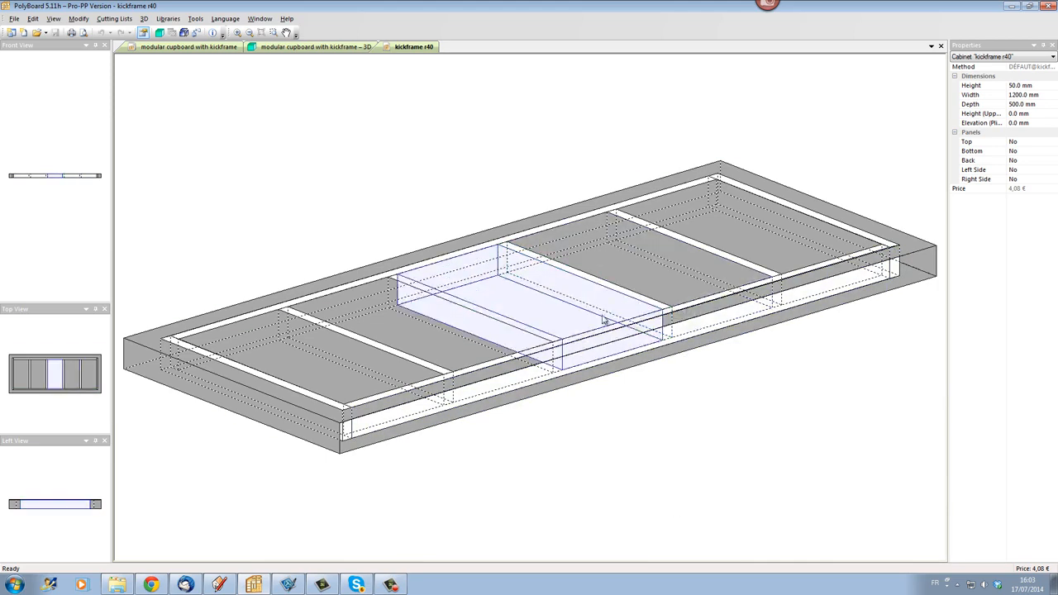
pyautogui.click(601, 446)
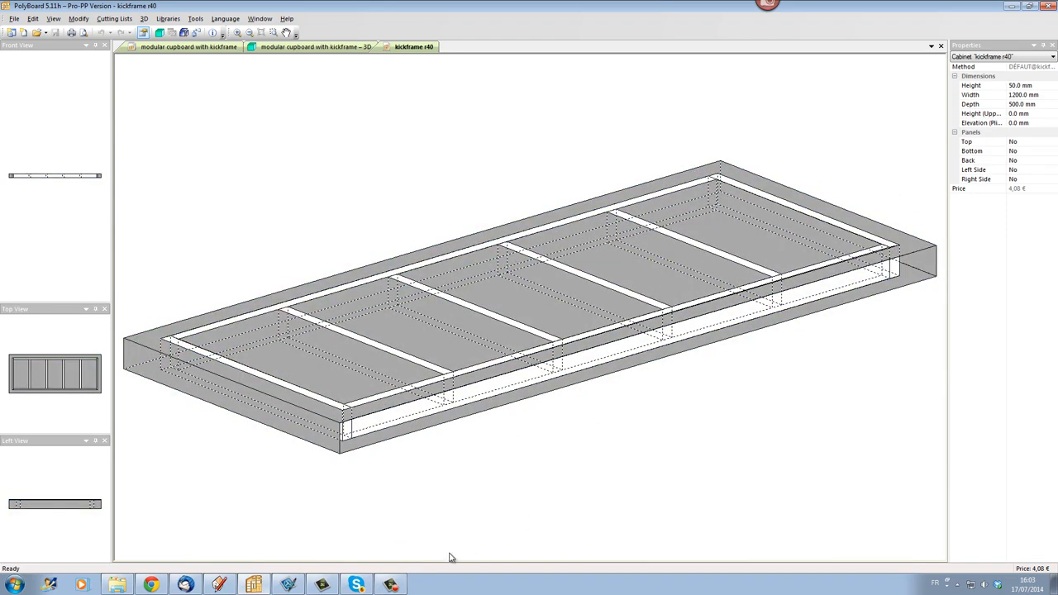
pyautogui.moveTo(512, 421)
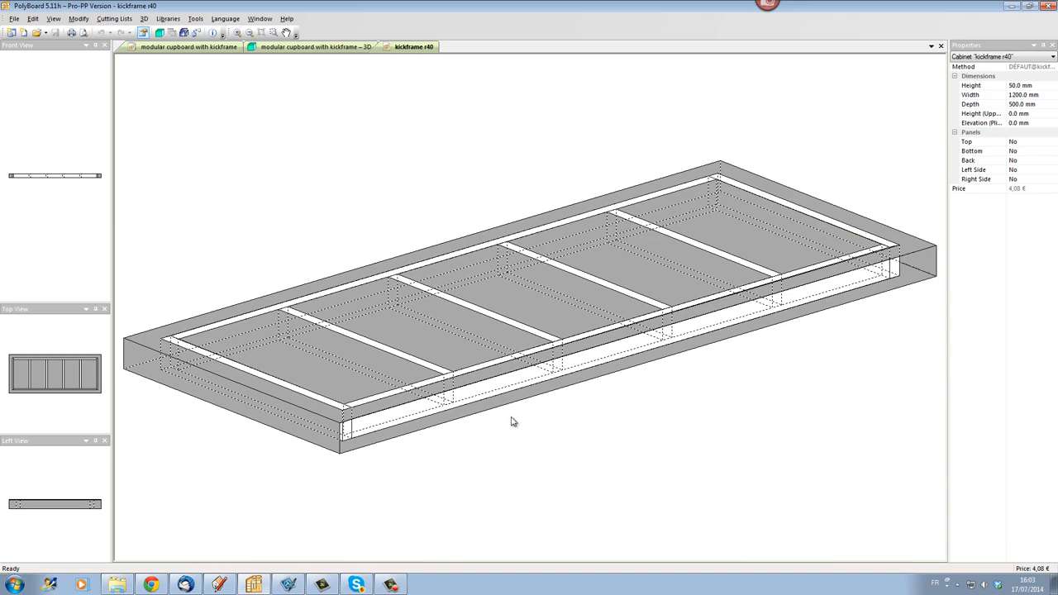
pyautogui.click(523, 396)
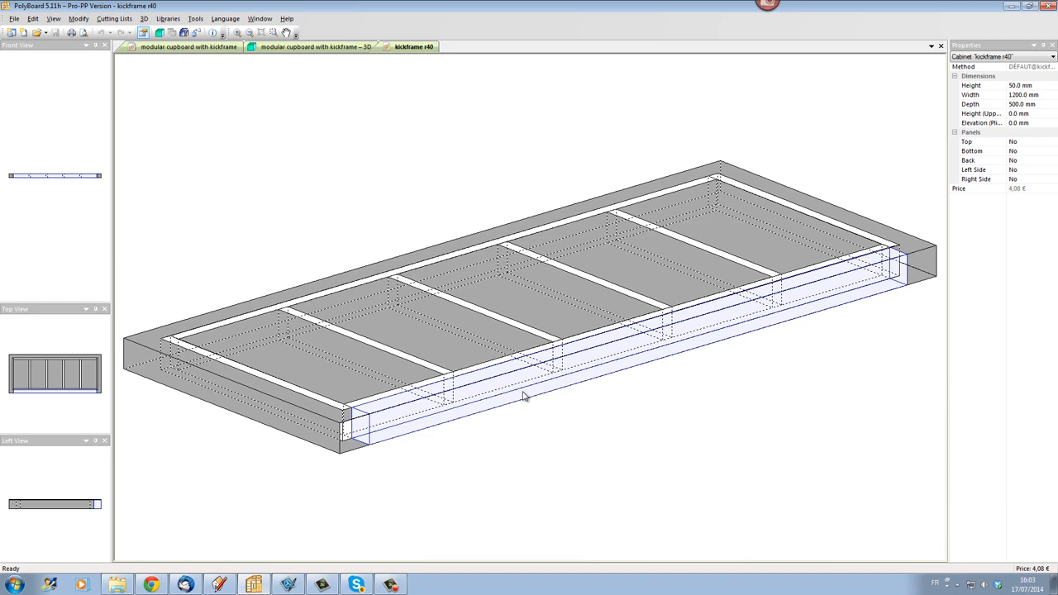
pyautogui.moveTo(519, 364)
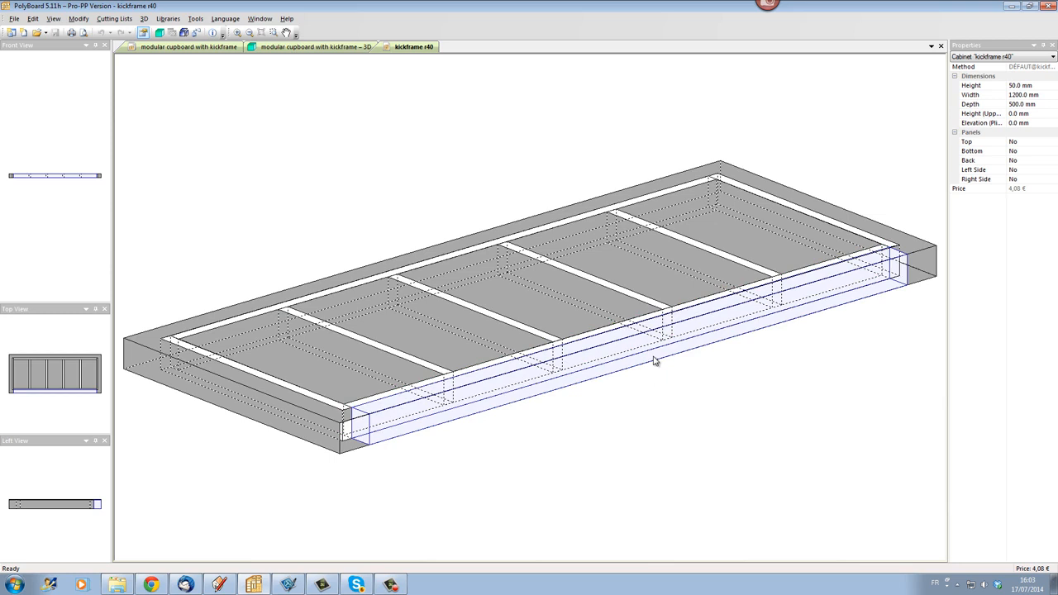
# Step: Add one double-back panel to the front zone, positioned by distance from the back
pyautogui.rightClick(655, 361)
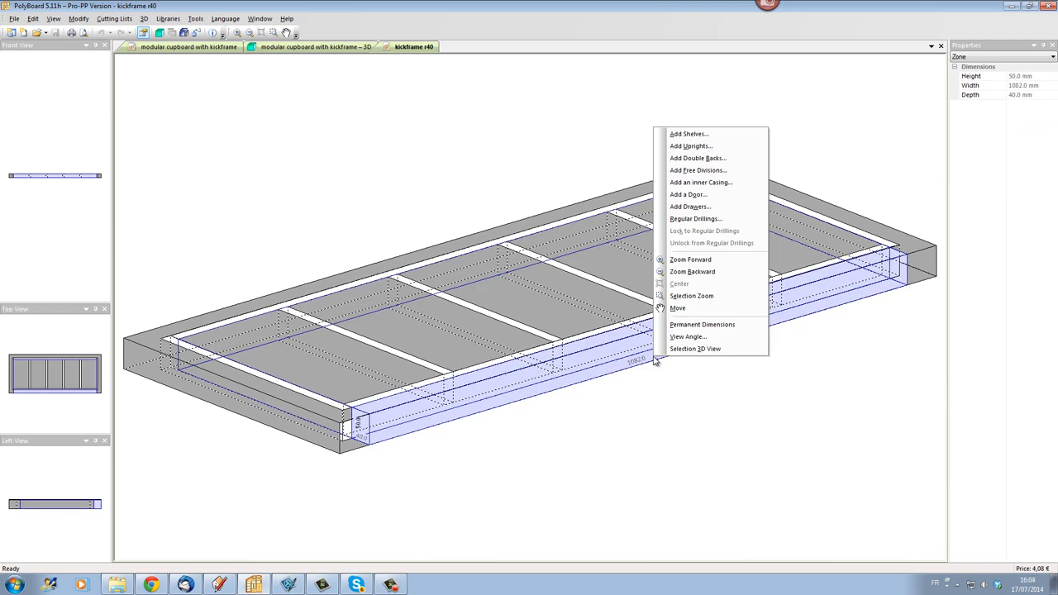
pyautogui.moveTo(698, 170)
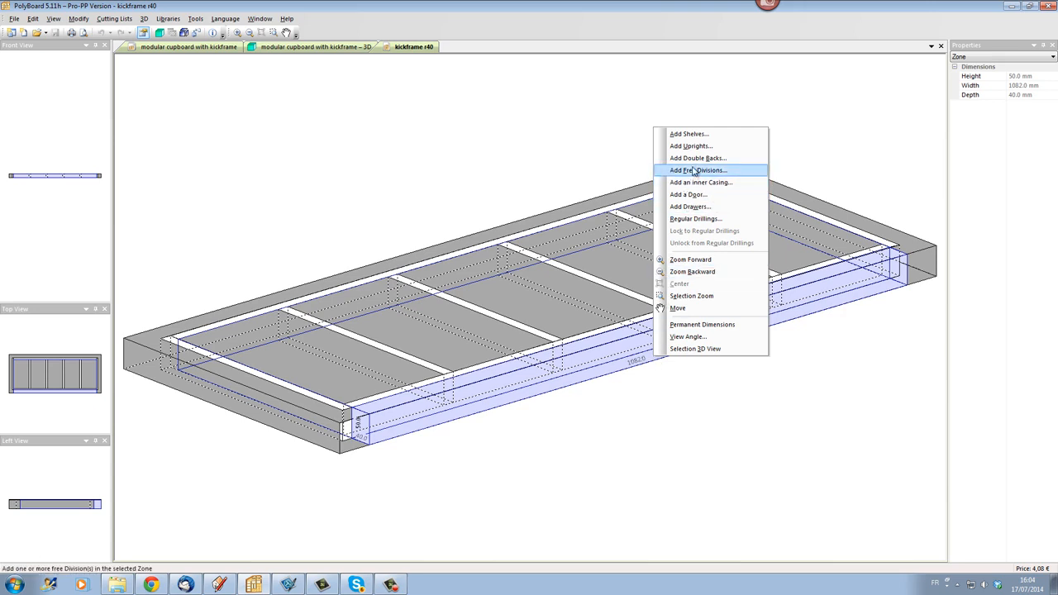
pyautogui.click(697, 158)
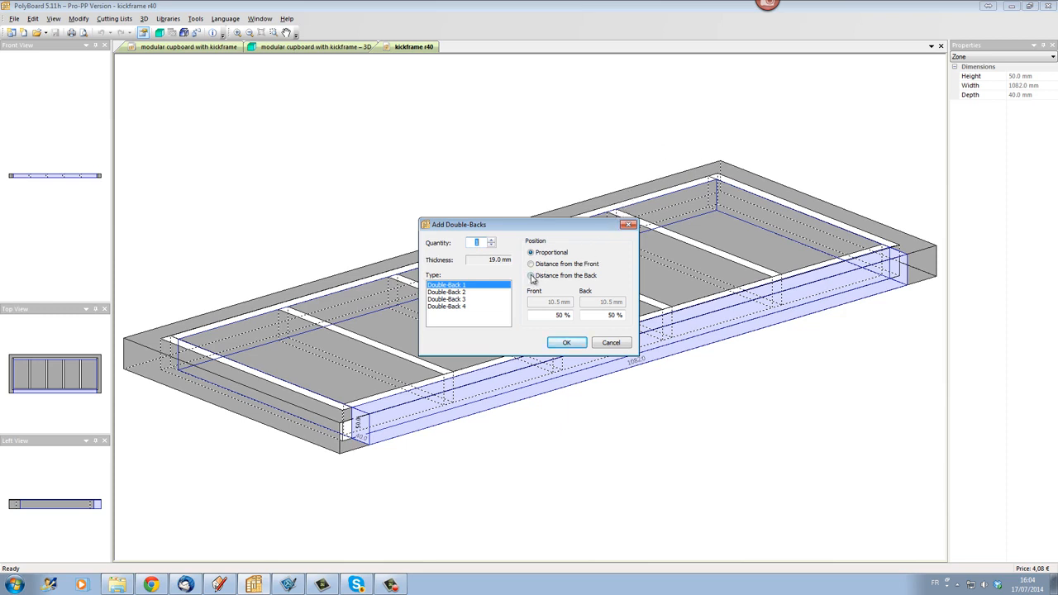
pyautogui.click(531, 275)
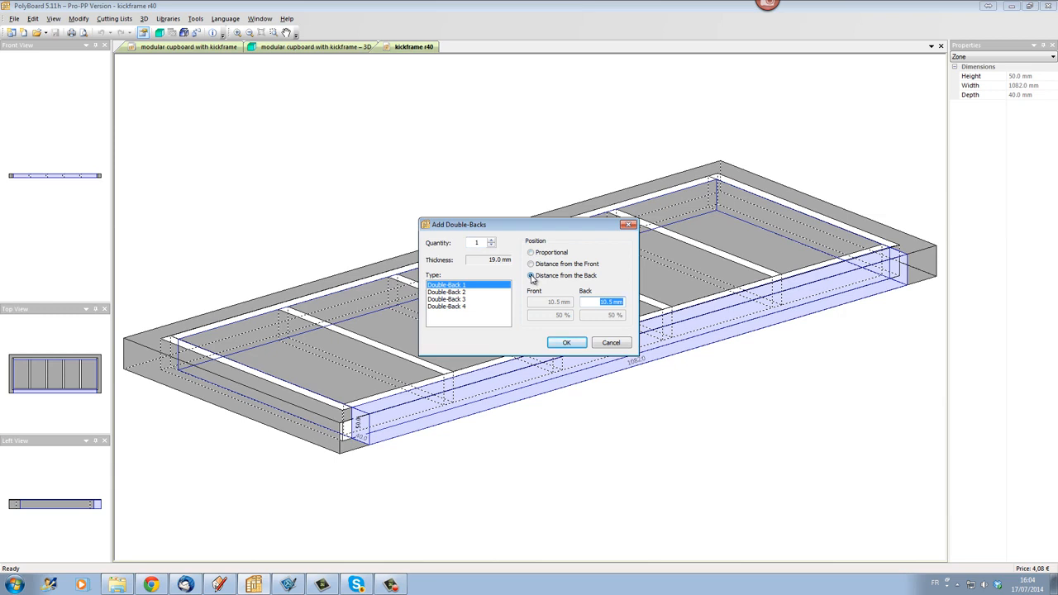
pyautogui.click(530, 275)
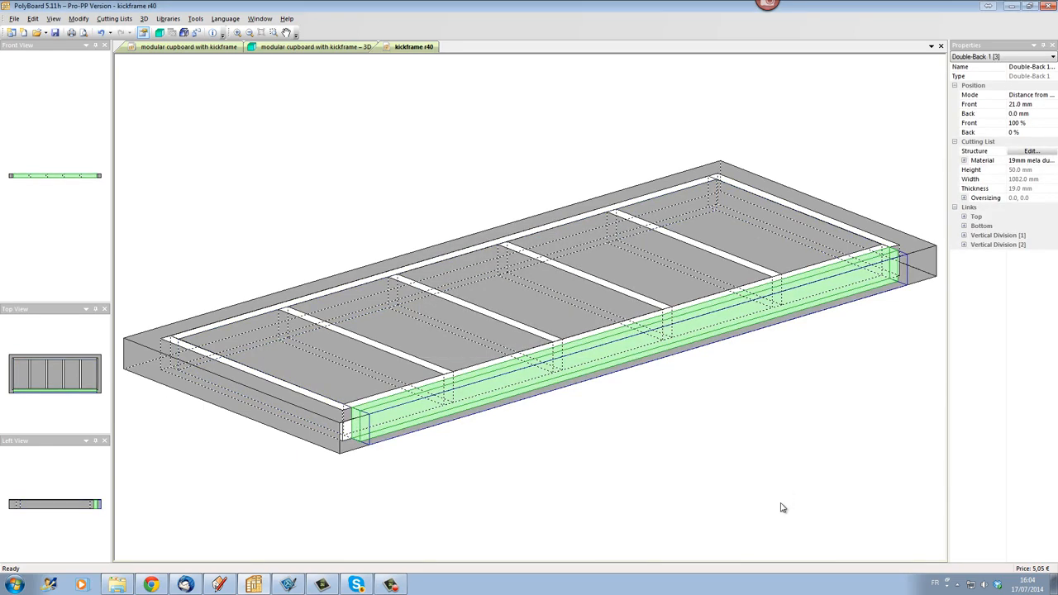
pyautogui.moveTo(383, 411)
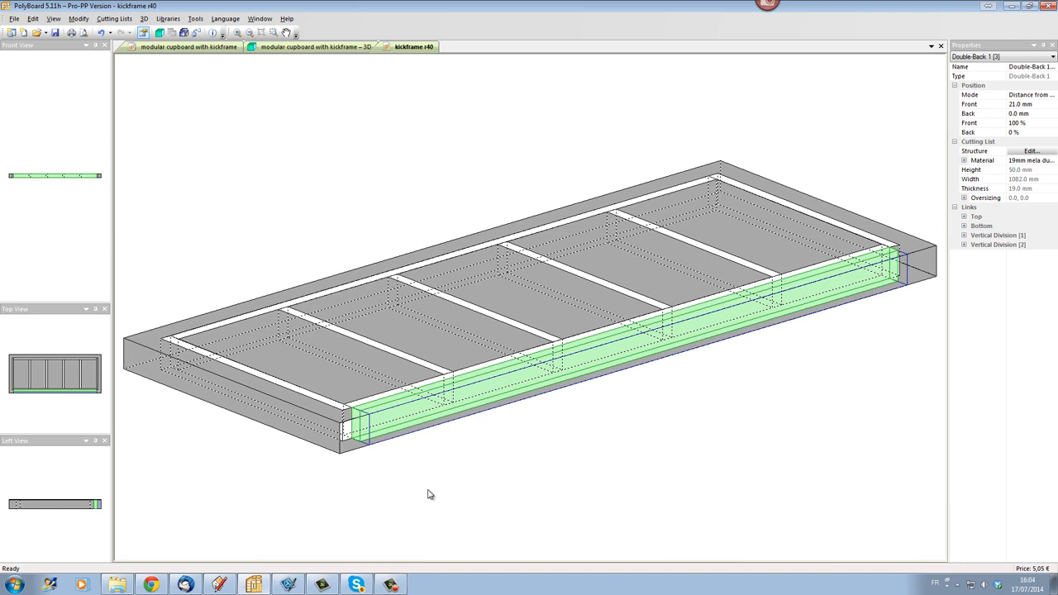
pyautogui.moveTo(1050, 367)
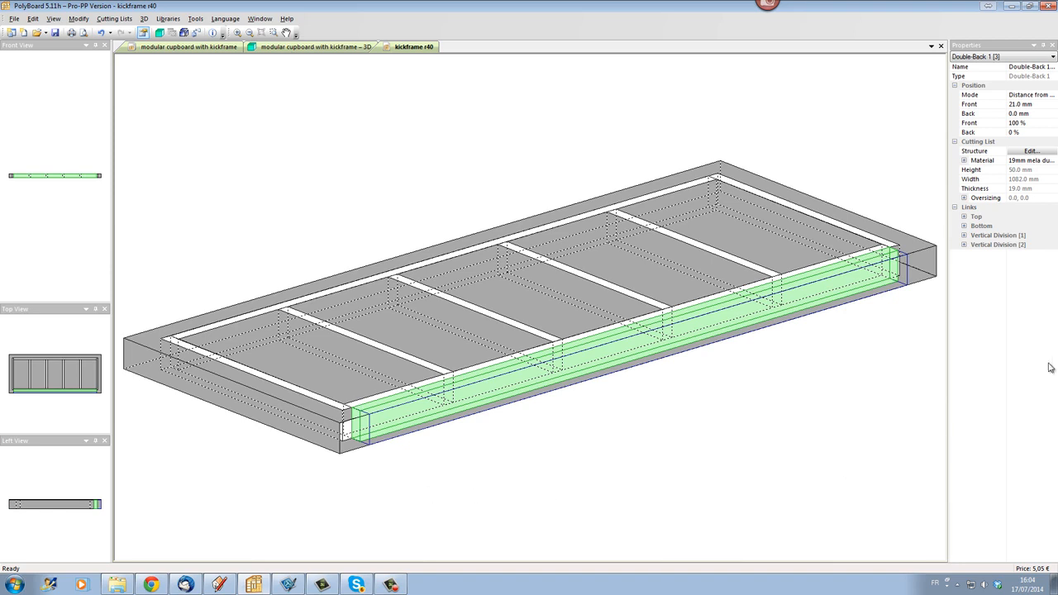
pyautogui.moveTo(1014, 305)
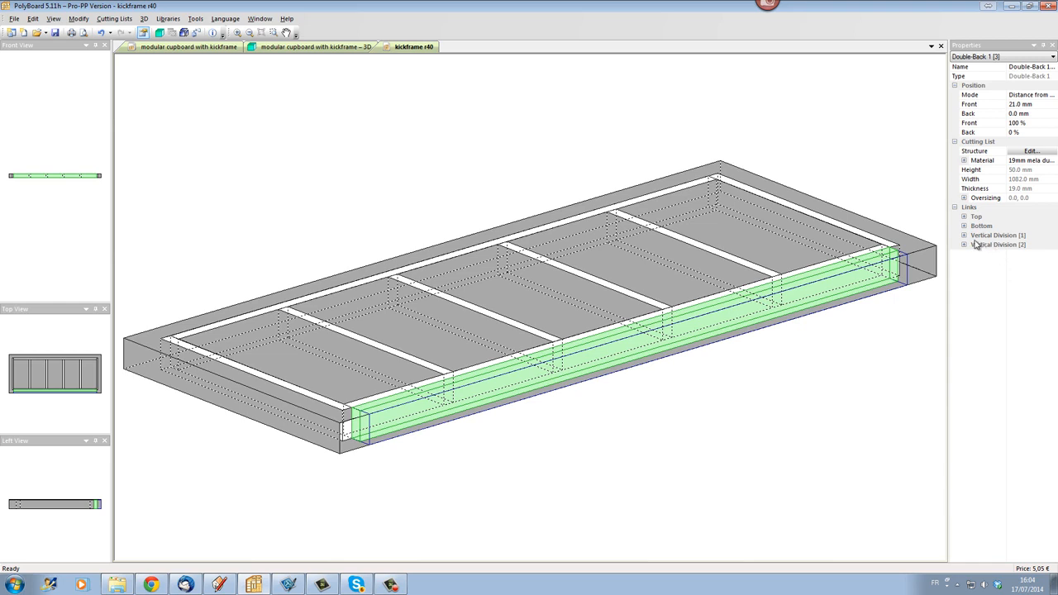
# Step: Make the panel overpass Vertical Divisions 1 and 2 with 40 mm overlaps, spanning 1200 mm
pyautogui.click(963, 235)
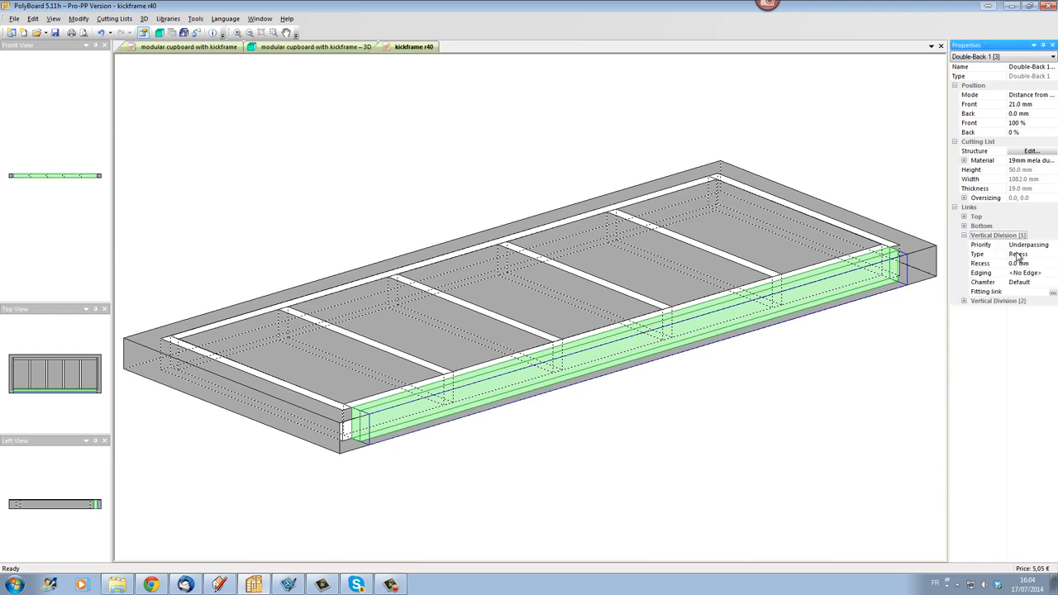
pyautogui.click(1029, 254)
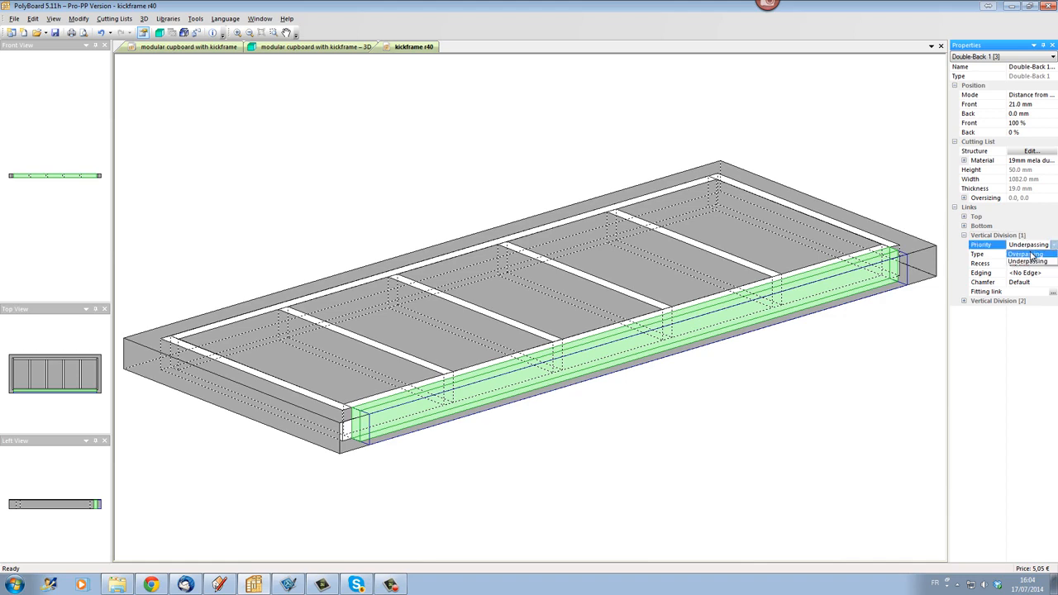
pyautogui.click(1025, 254)
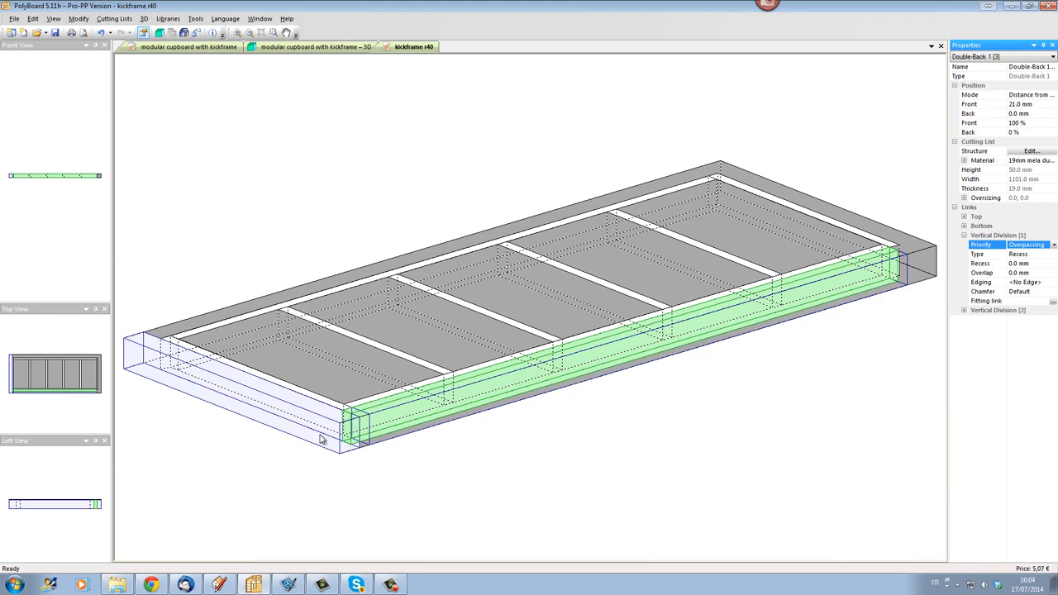
pyautogui.moveTo(322, 438)
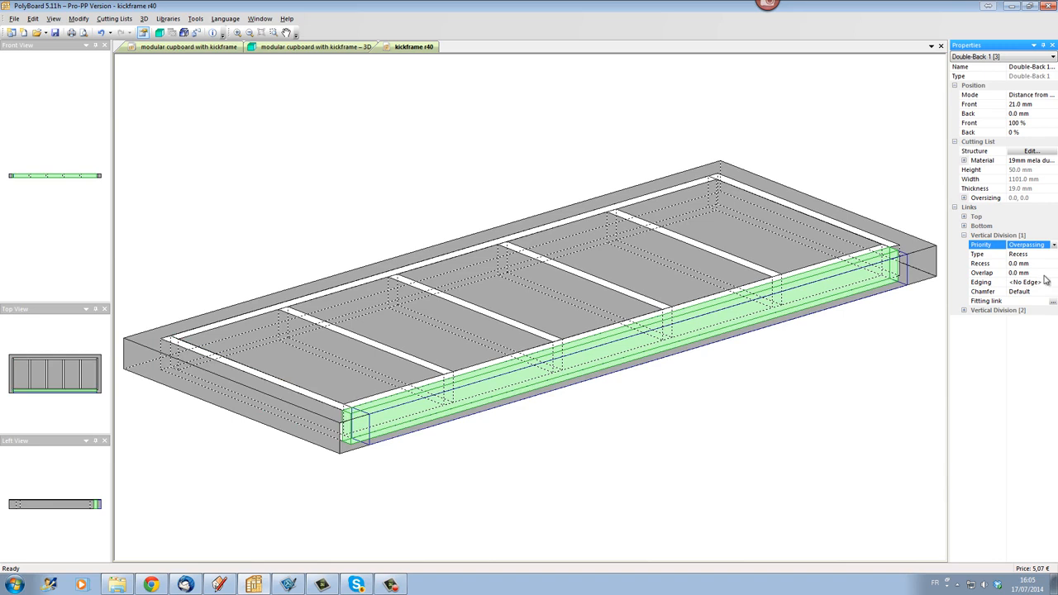
pyautogui.click(1018, 272)
pyautogui.write('40')
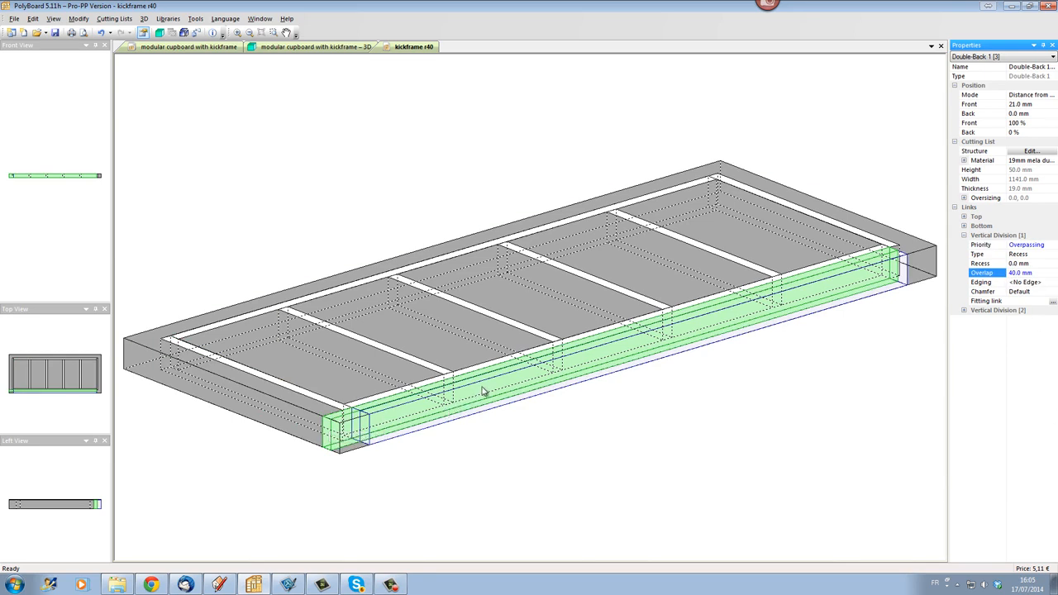
pyautogui.moveTo(475, 405)
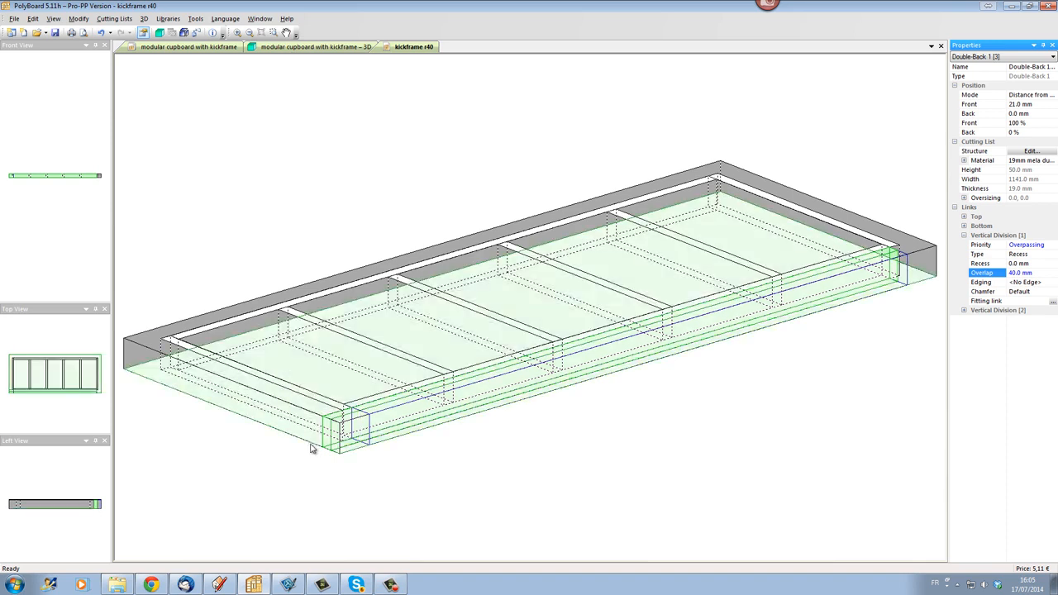
pyautogui.click(963, 310)
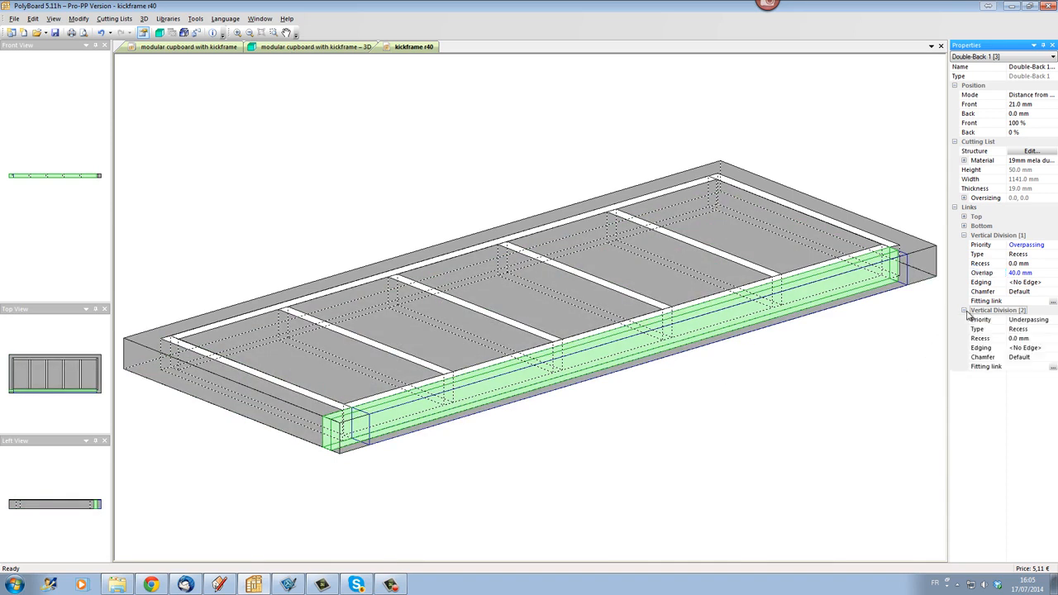
pyautogui.click(1029, 320)
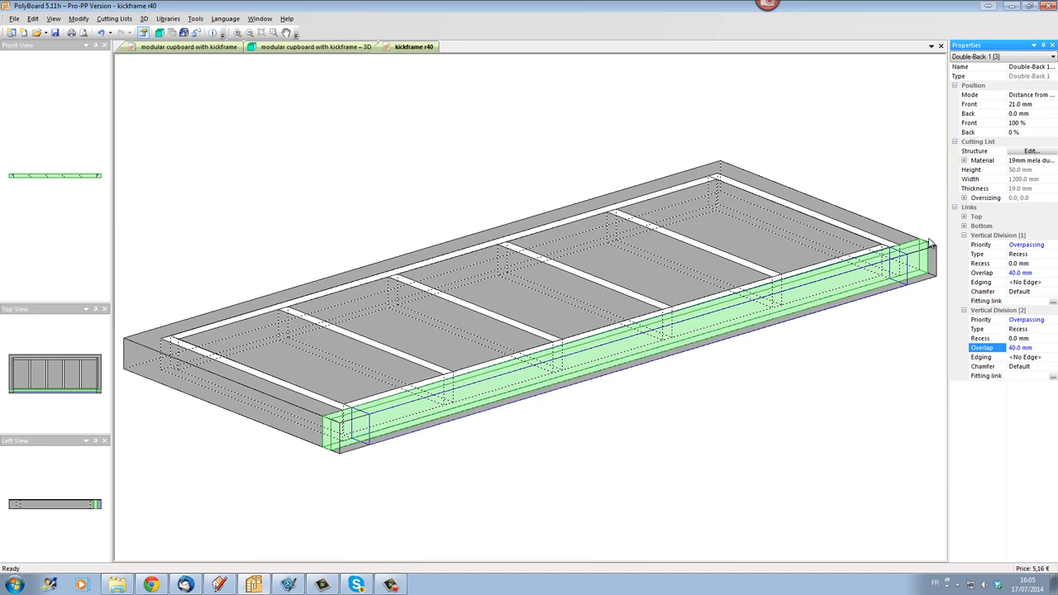
# Step: Set the front panel's material to 10 mm chestnut
pyautogui.click(981, 160)
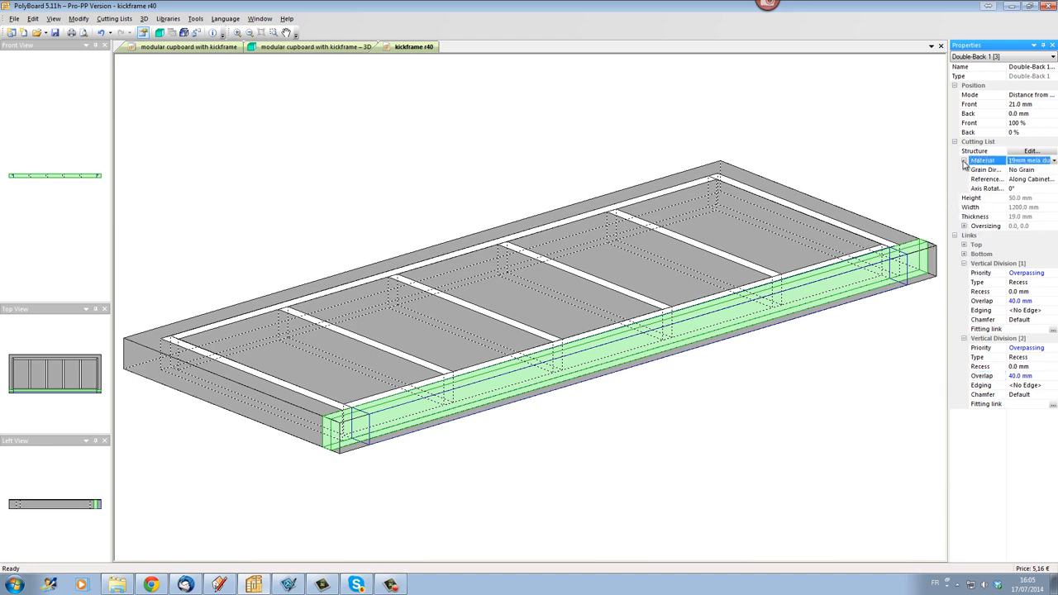
pyautogui.click(1053, 161)
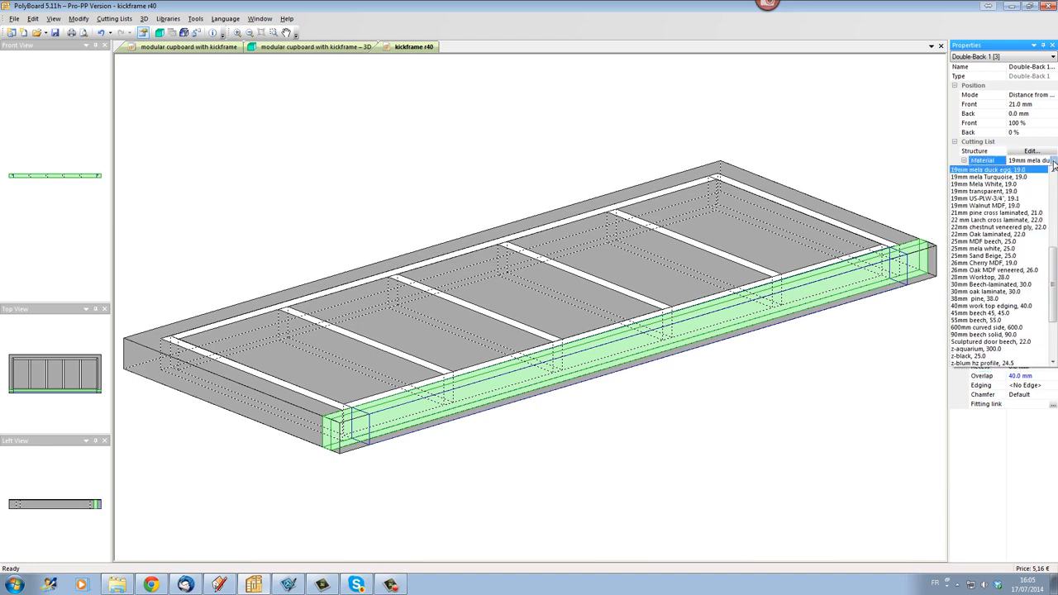
pyautogui.scroll(3)
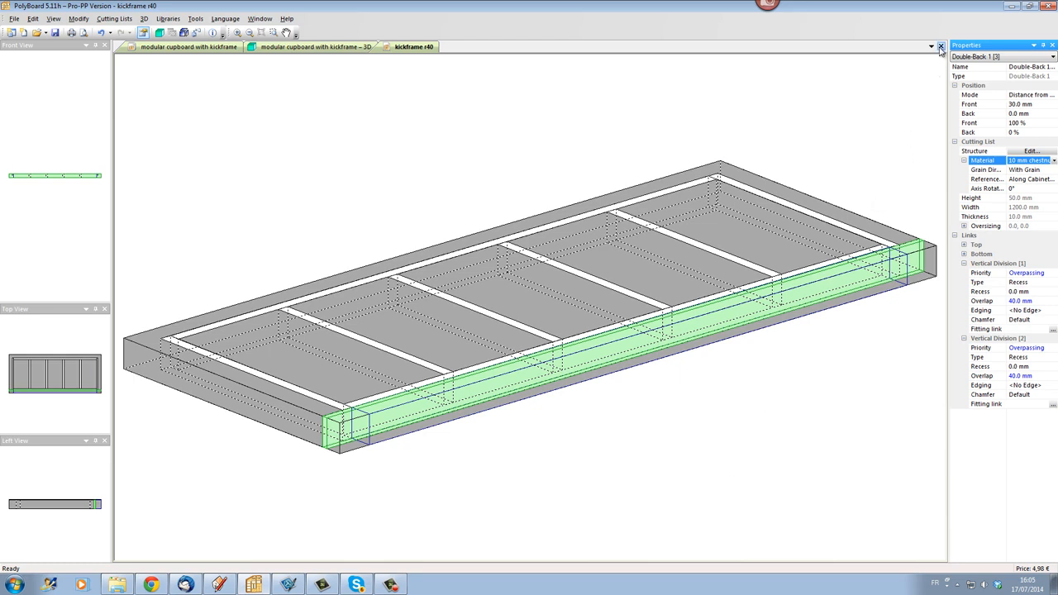
pyautogui.moveTo(941, 46)
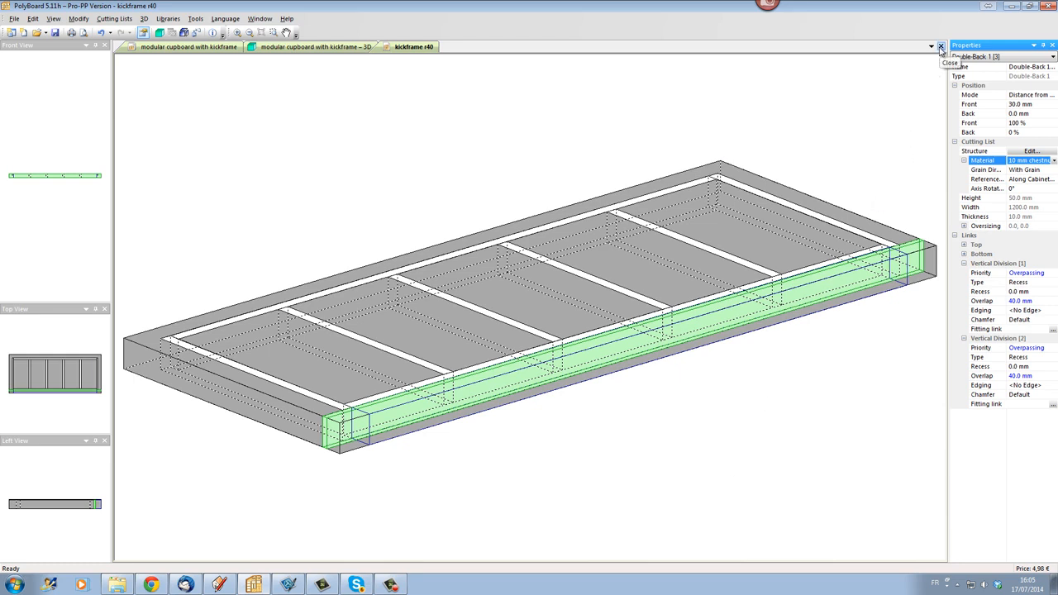
# Step: Close the kickframe and save it as a new model named 'kickframe r40 + plinthe'
pyautogui.click(941, 45)
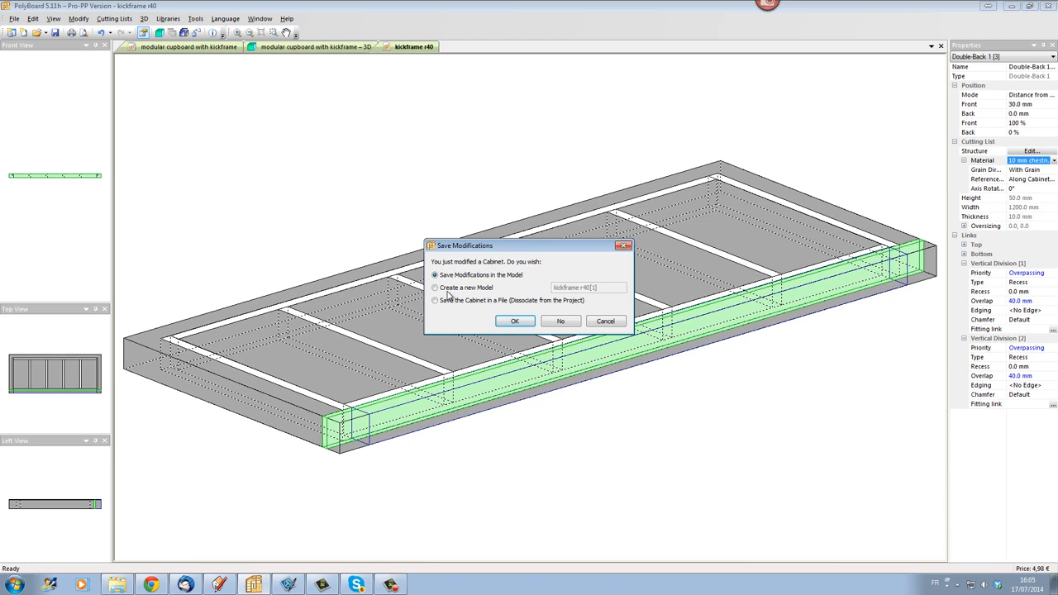
pyautogui.click(435, 288)
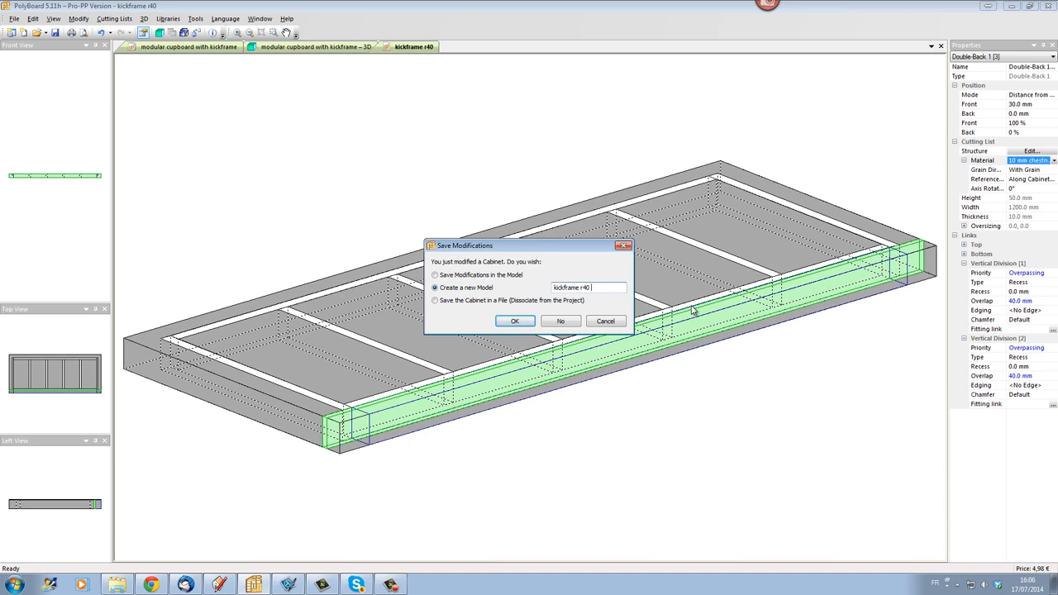
pyautogui.write('+')
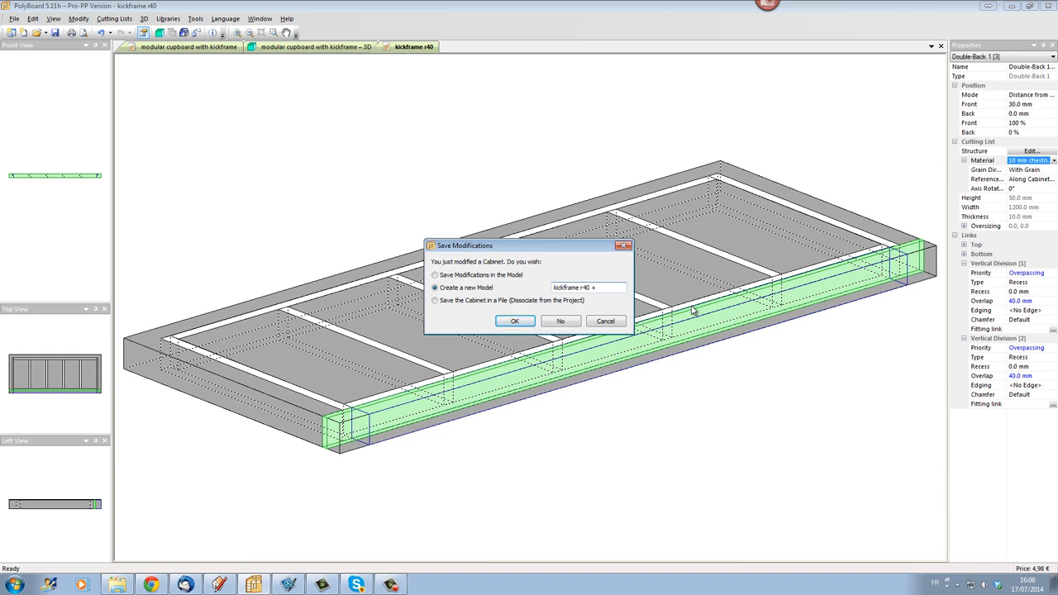
pyautogui.write('plinthe')
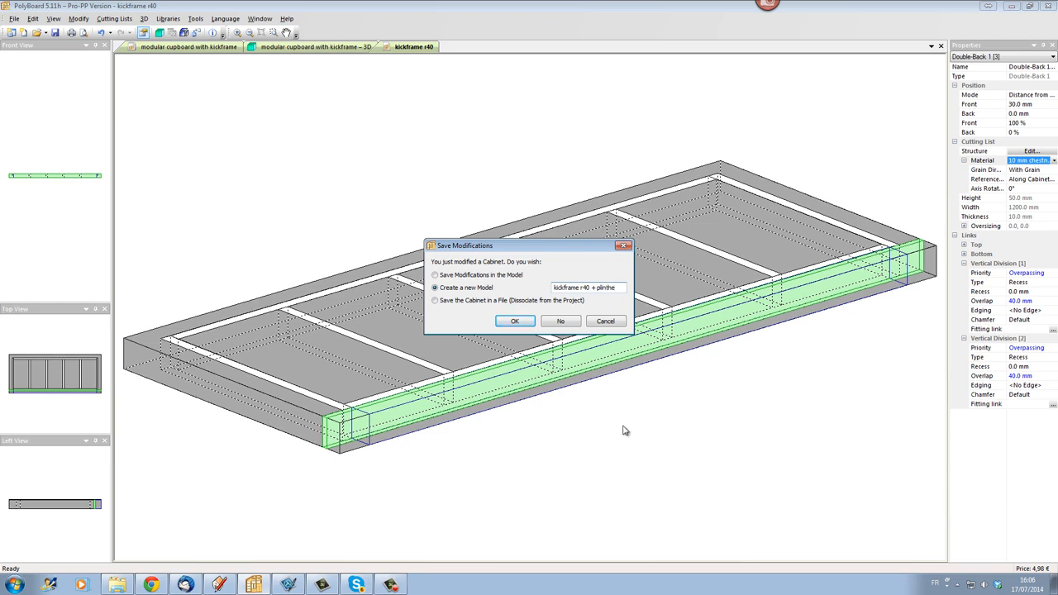
pyautogui.click(514, 321)
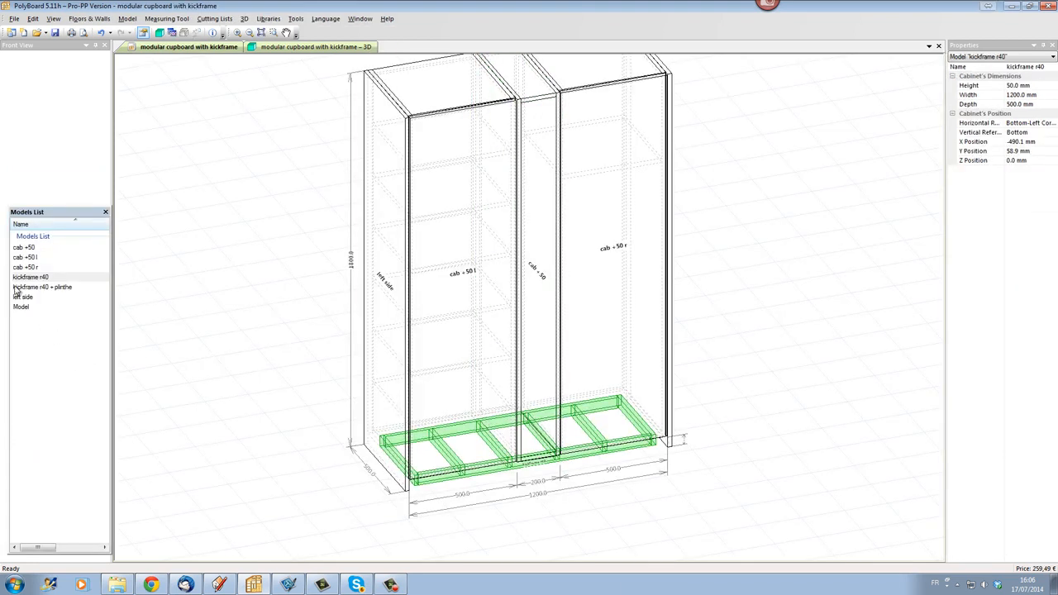
pyautogui.moveTo(48, 293)
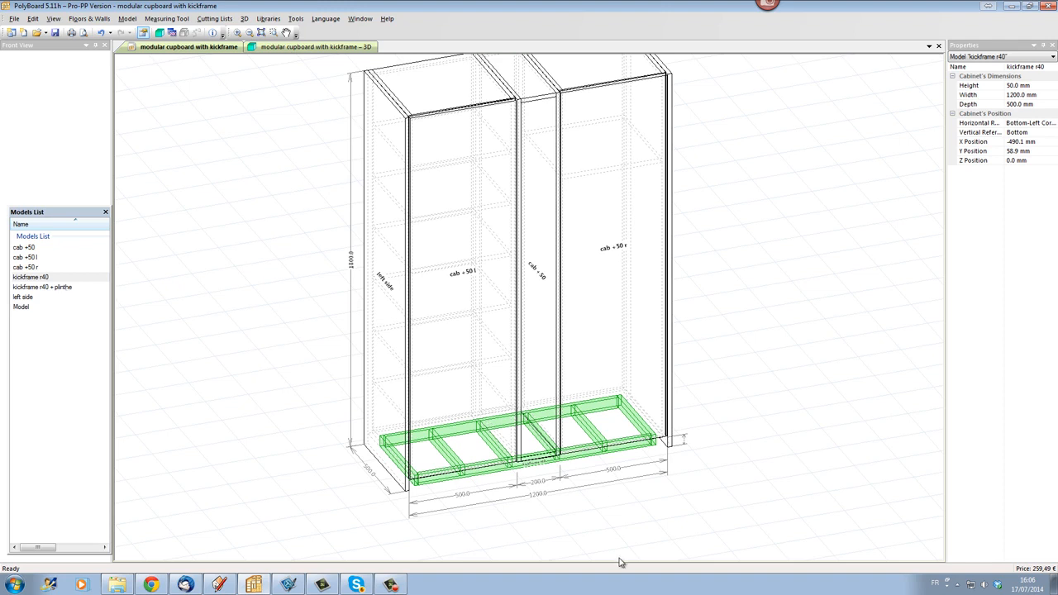
pyautogui.moveTo(93, 285)
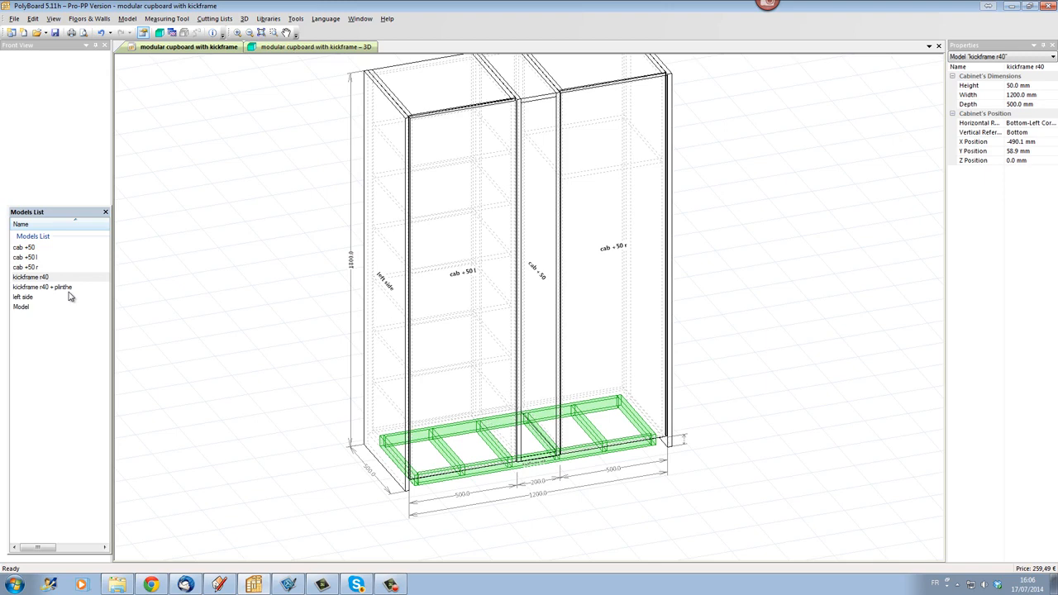
pyautogui.moveTo(69, 297)
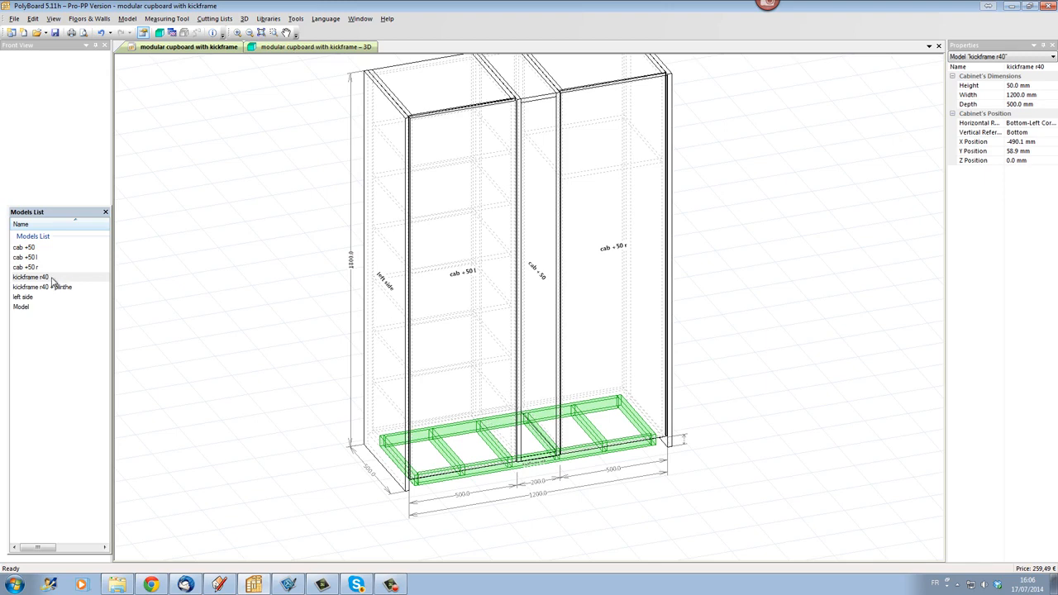
# Step: Replace the cupboard's kickframe with kickframe r40 + plinthe and view it in 3D
pyautogui.click(41, 287)
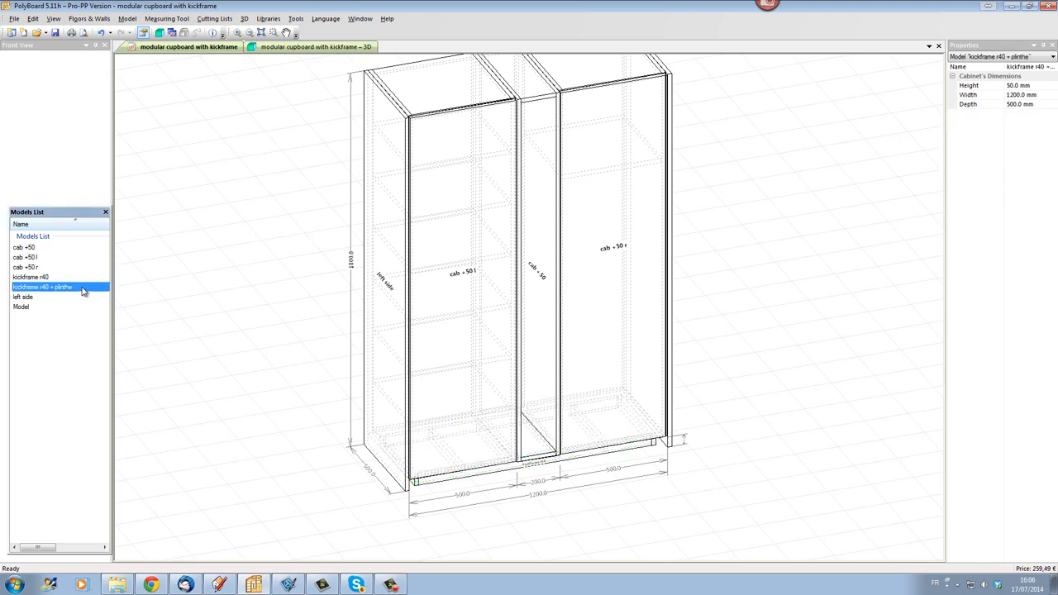
pyautogui.click(41, 287)
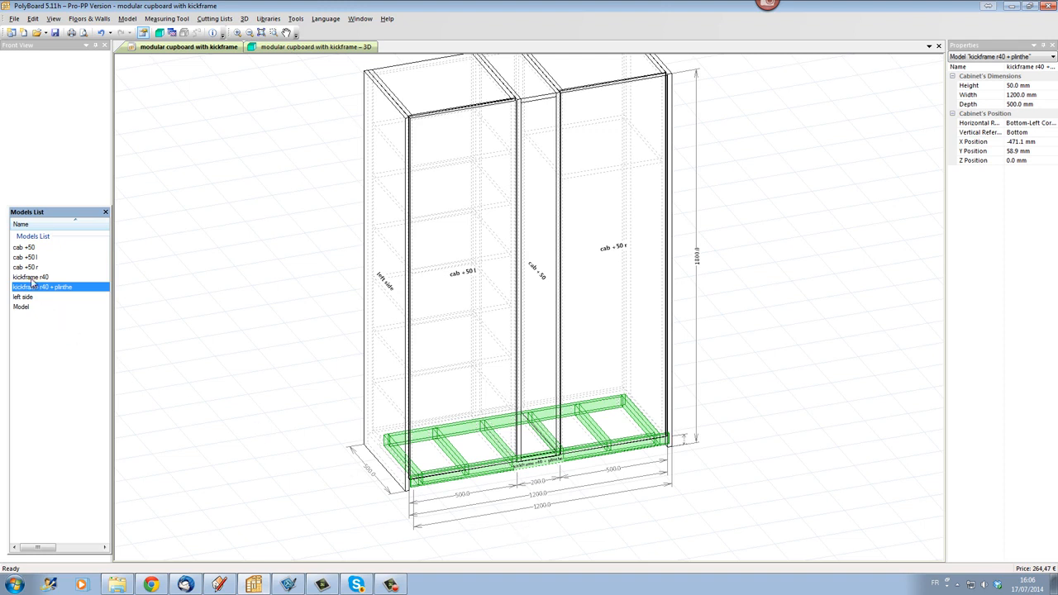
pyautogui.click(33, 277)
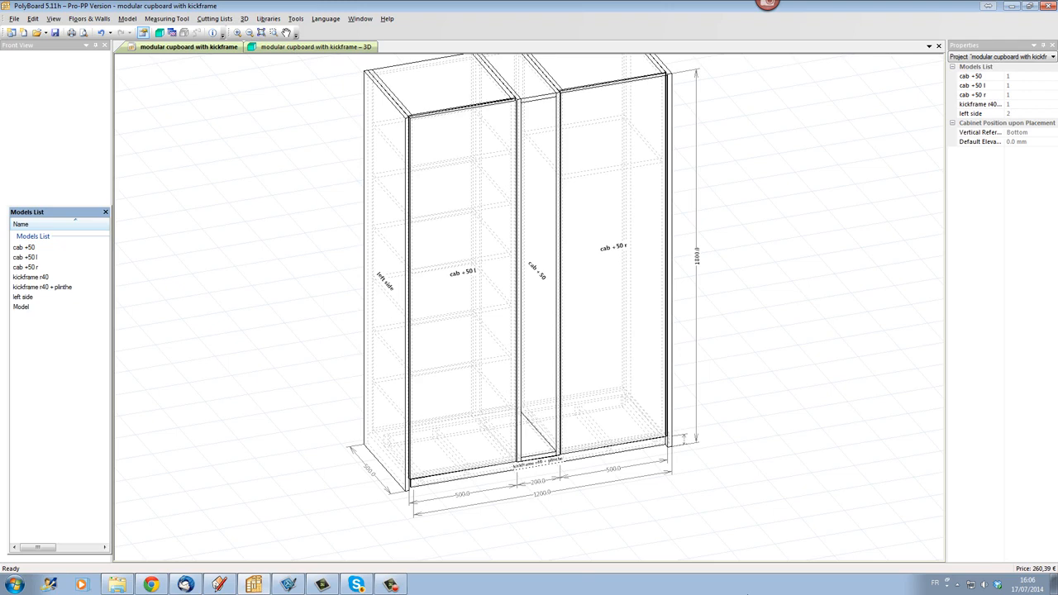
pyautogui.click(482, 478)
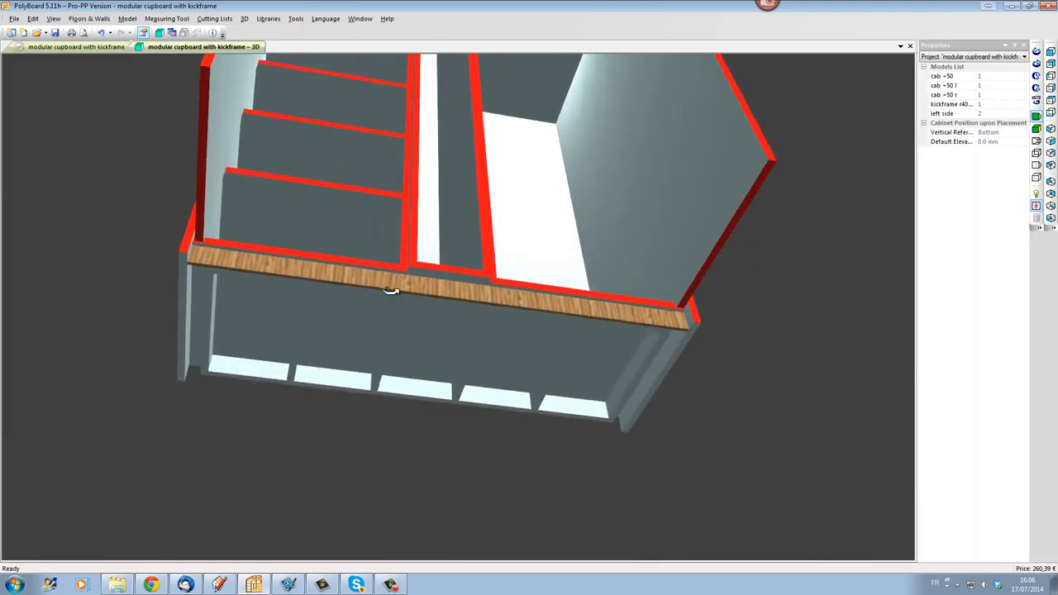
pyautogui.moveTo(392, 289); pyautogui.dragTo(595, 372)
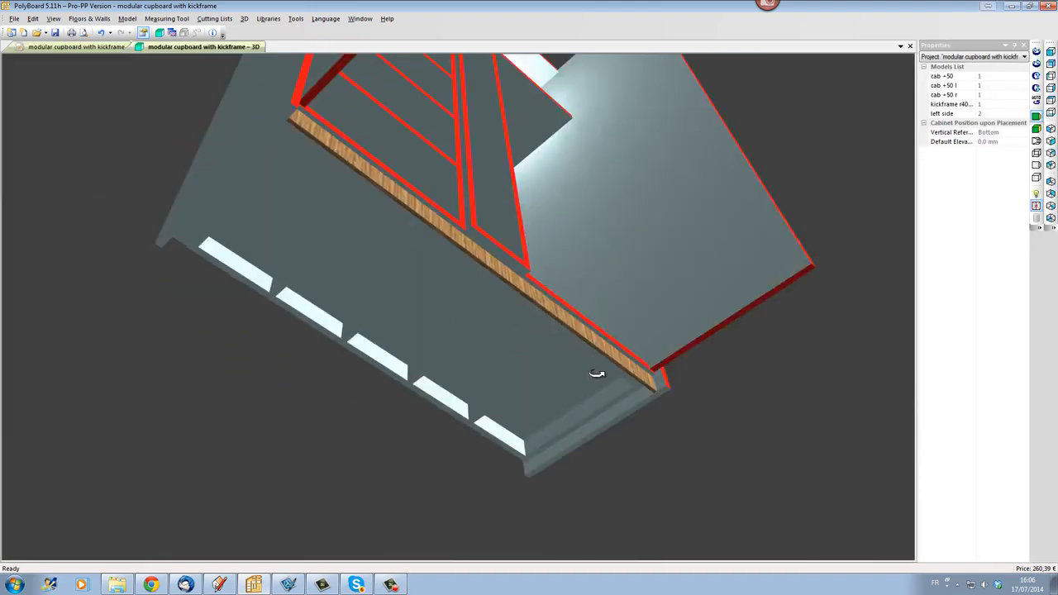
pyautogui.moveTo(596, 372); pyautogui.dragTo(653, 470)
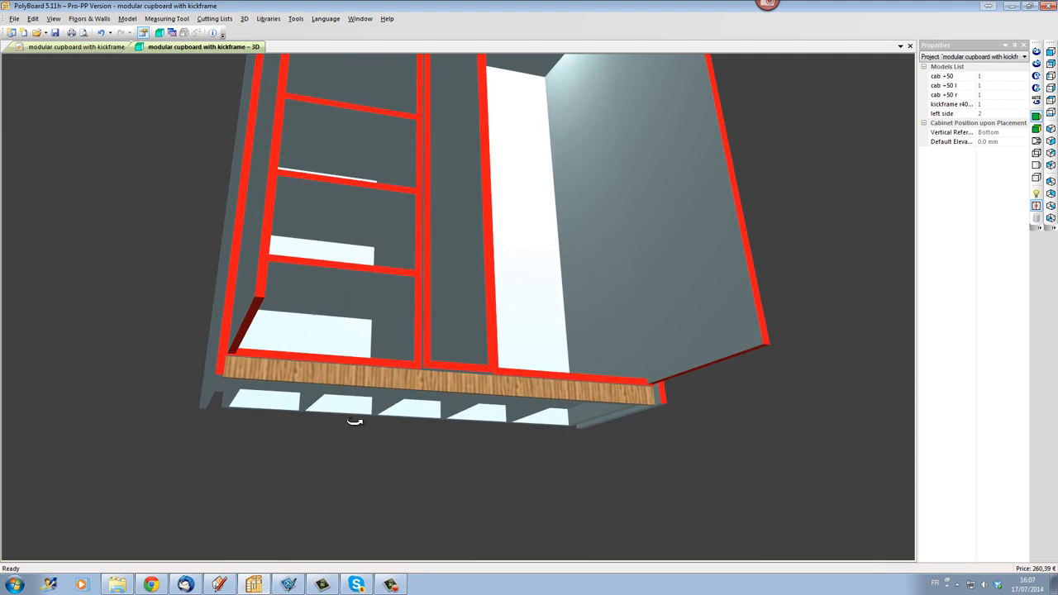
pyautogui.moveTo(354, 420); pyautogui.dragTo(378, 413)
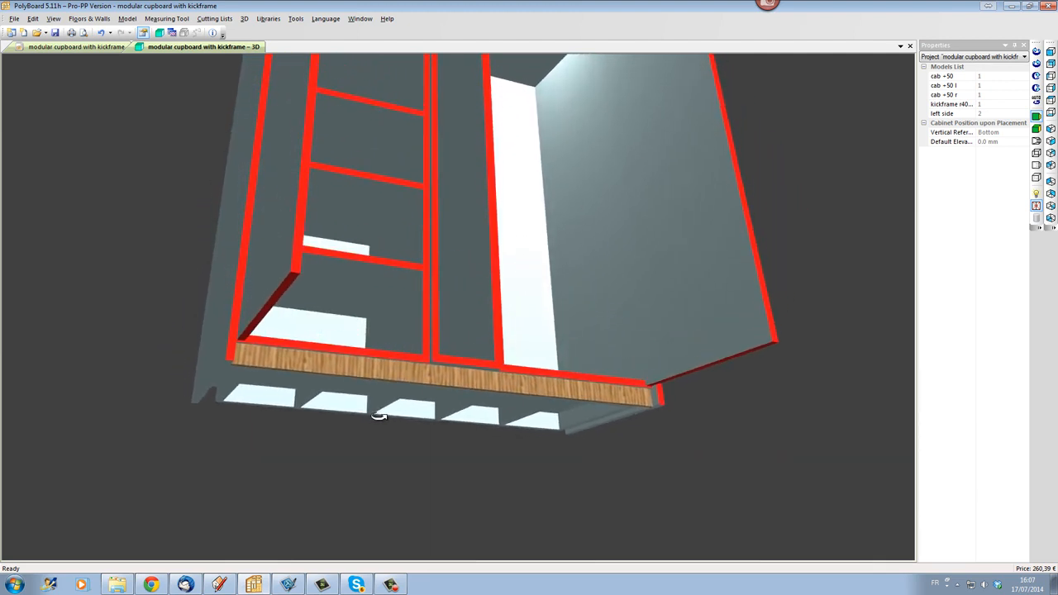
pyautogui.moveTo(380, 413); pyautogui.dragTo(417, 401)
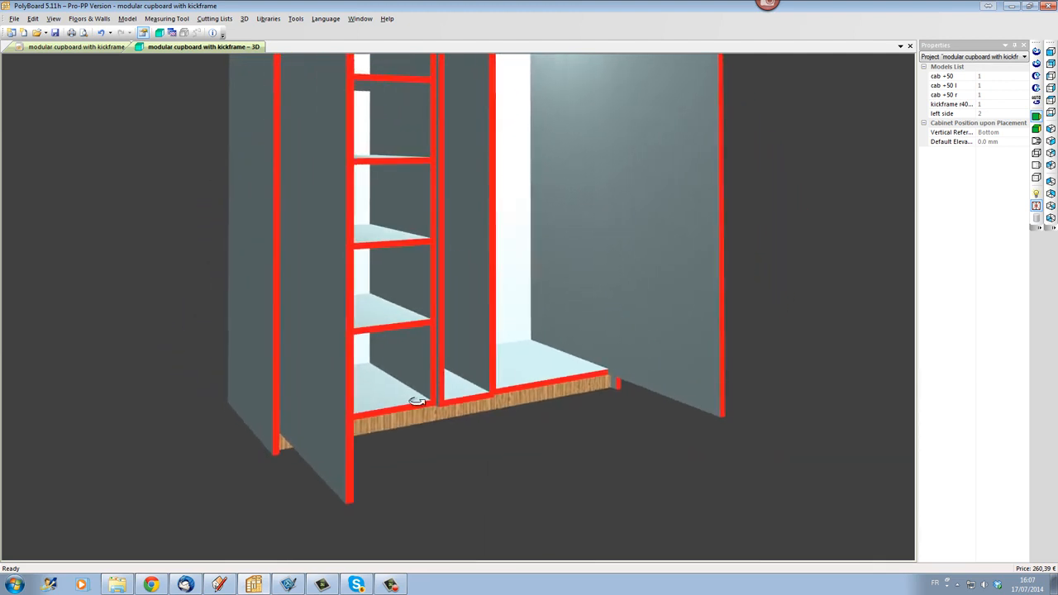
pyautogui.moveTo(418, 400); pyautogui.dragTo(611, 345)
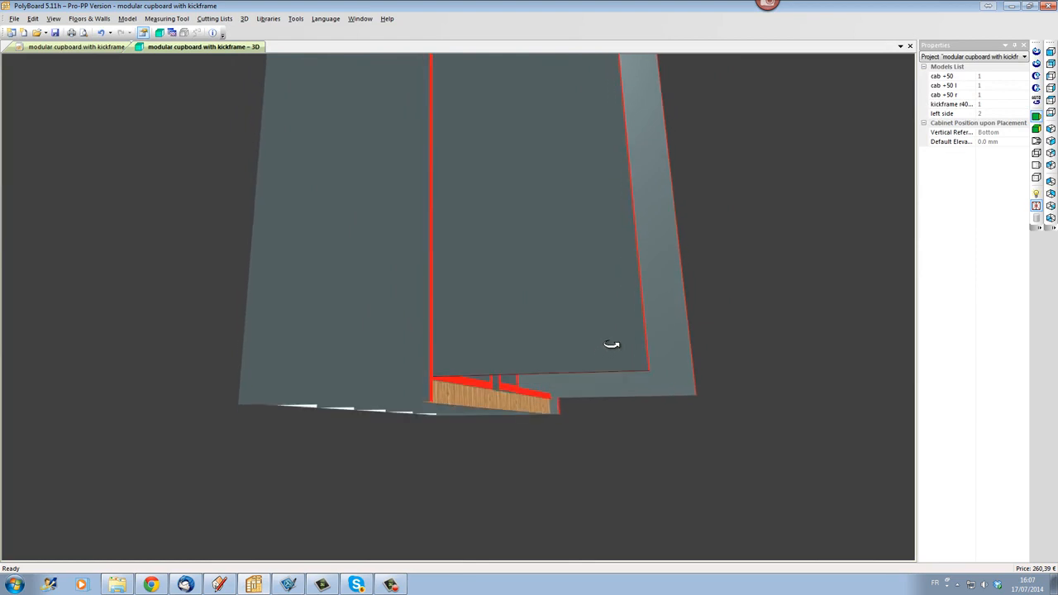
pyautogui.moveTo(612, 344); pyautogui.dragTo(439, 371)
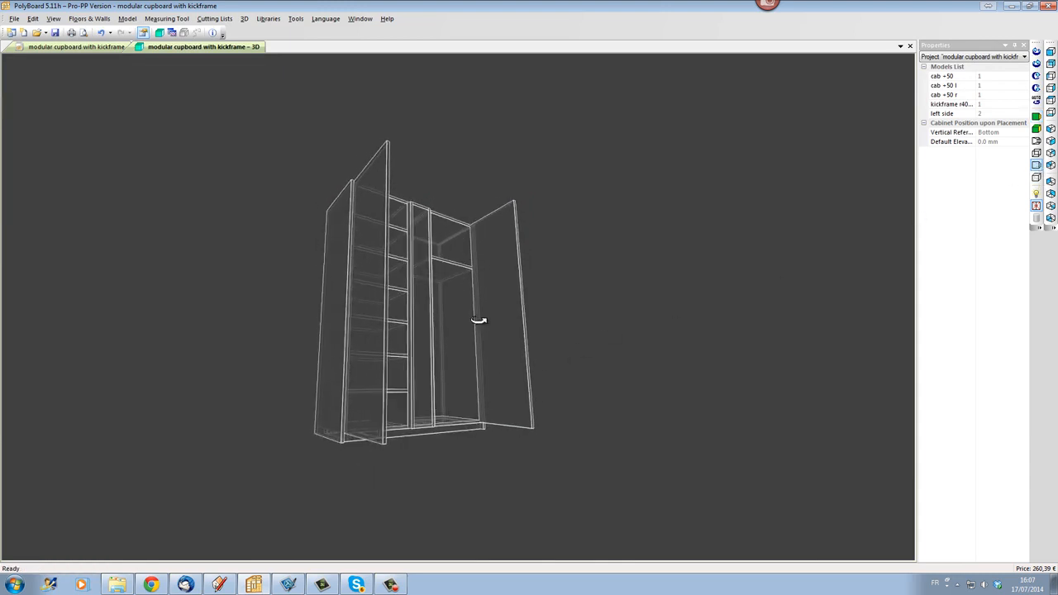
pyautogui.moveTo(480, 321); pyautogui.dragTo(396, 273)
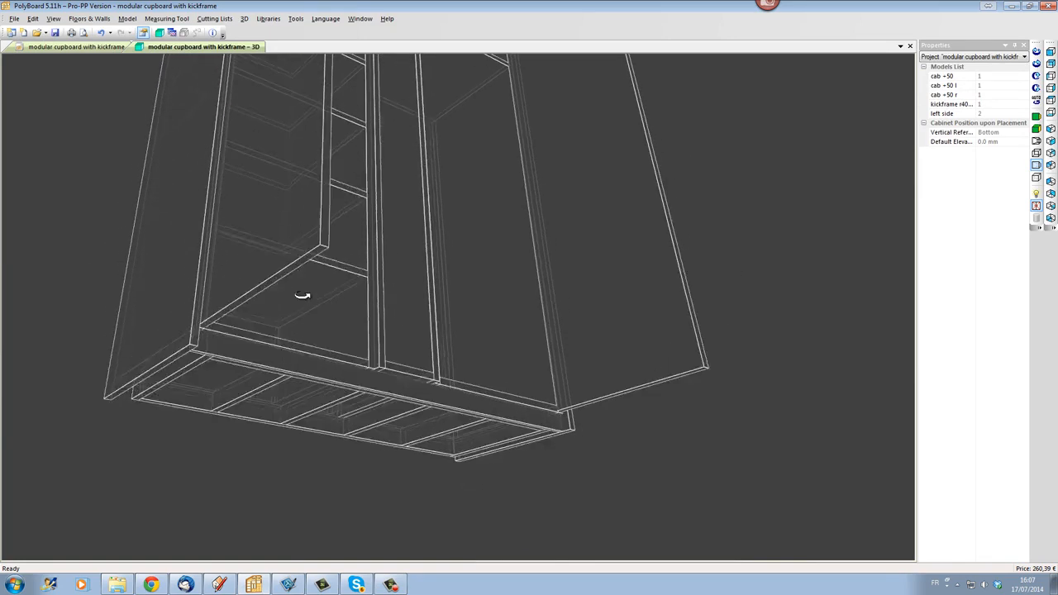
pyautogui.moveTo(302, 295); pyautogui.dragTo(413, 326)
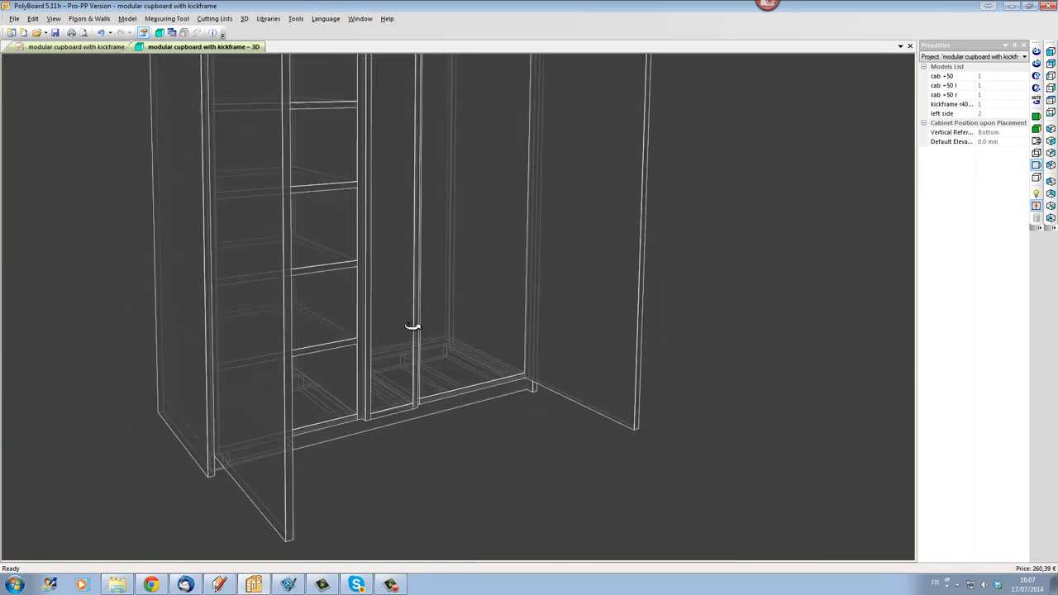
pyautogui.moveTo(413, 327); pyautogui.dragTo(446, 355)
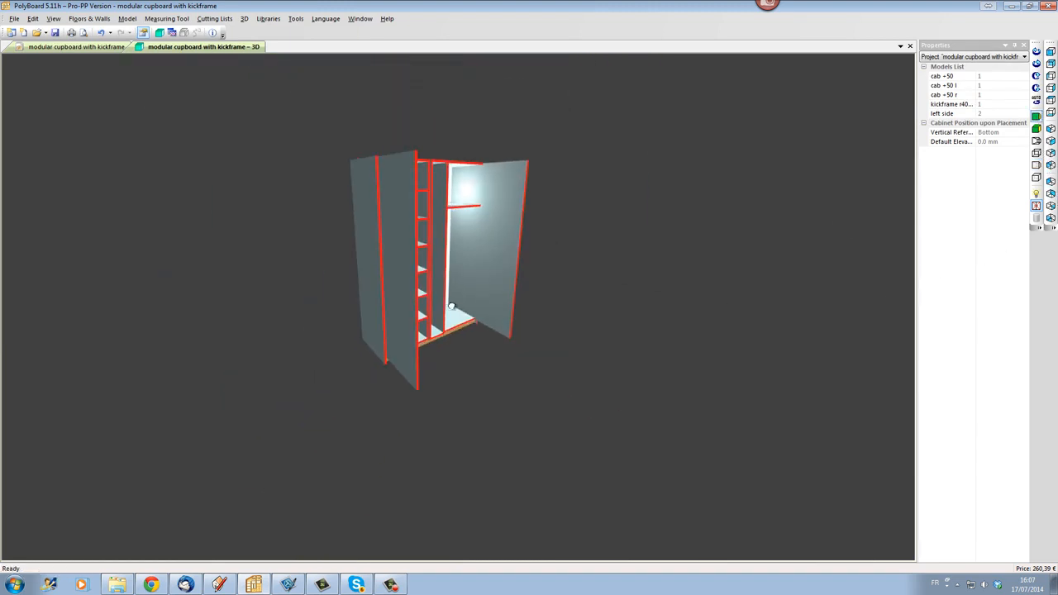
pyautogui.moveTo(452, 307); pyautogui.dragTo(426, 382)
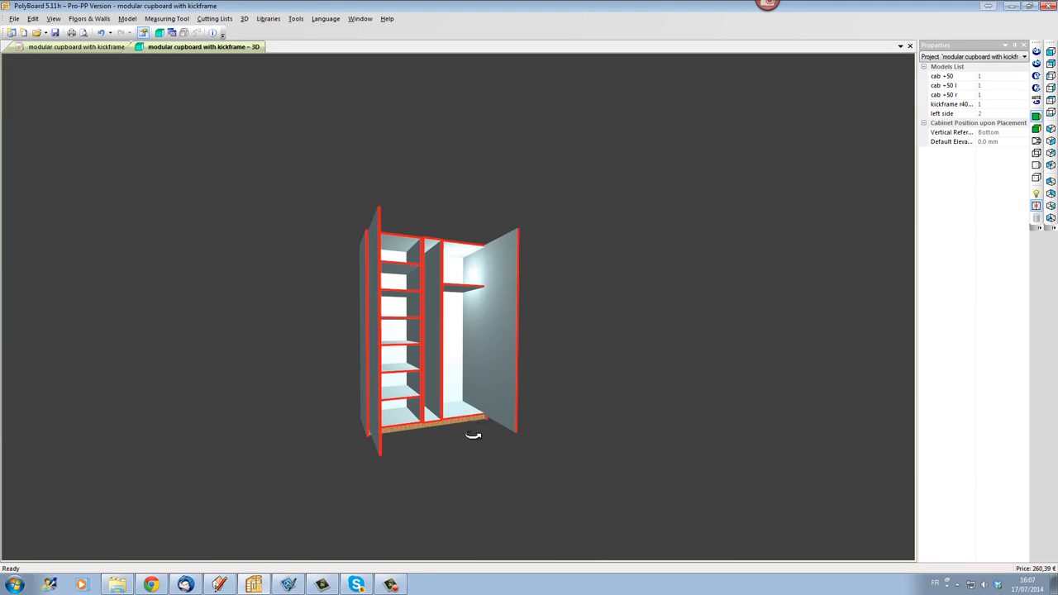
pyautogui.moveTo(472, 435)
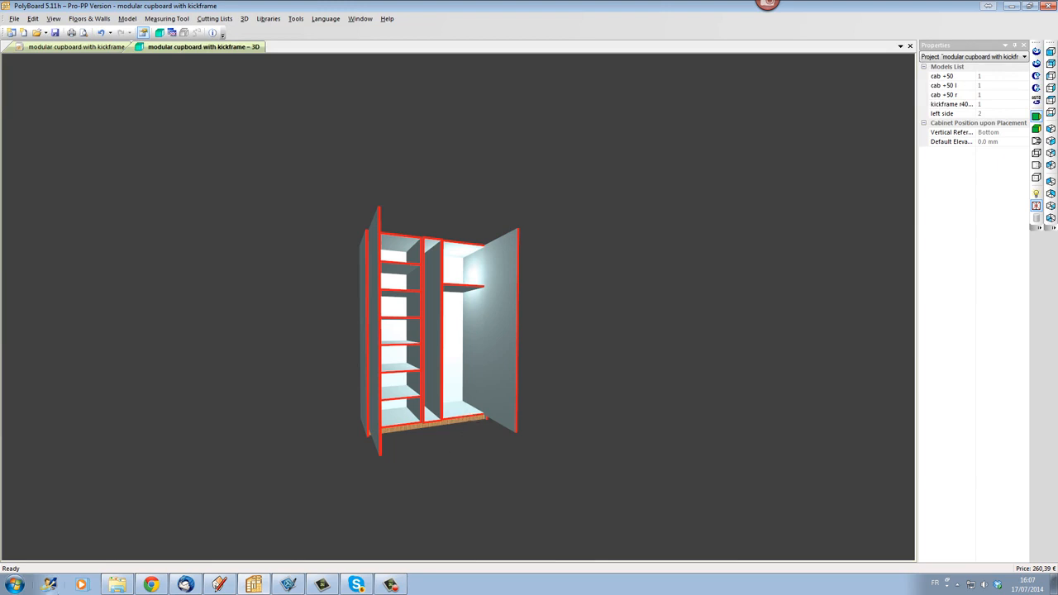